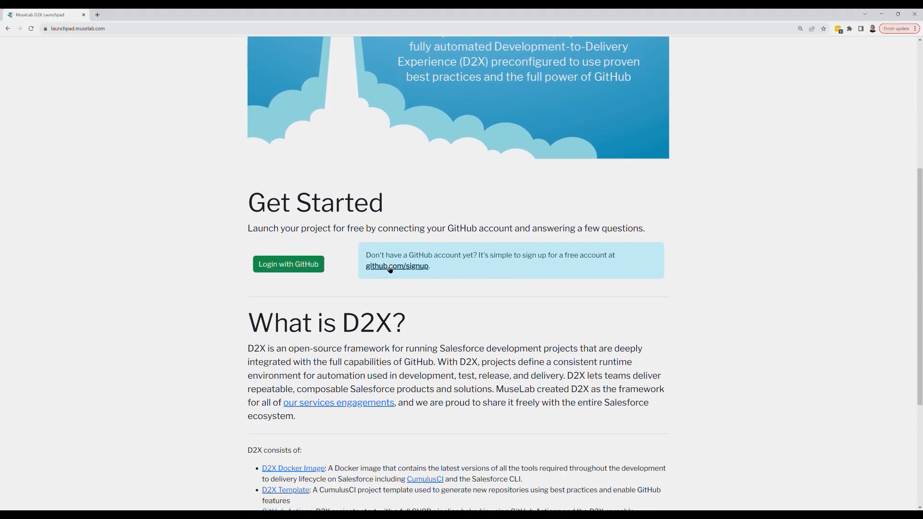
Log in to MuseLab D2X Launchpad with GitHub and return to the project form
{"action": "left_click", "coordinate": [288, 264]}
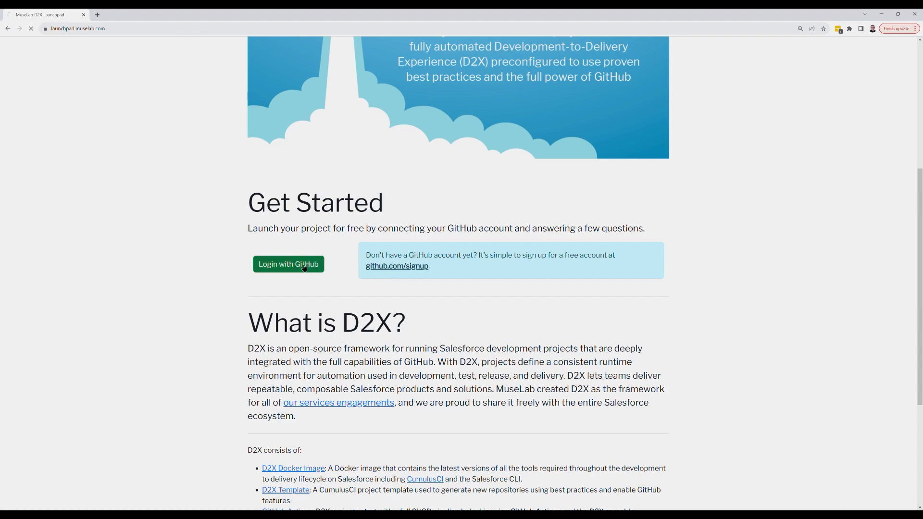
{"action": "left_click", "coordinate": [288, 264]}
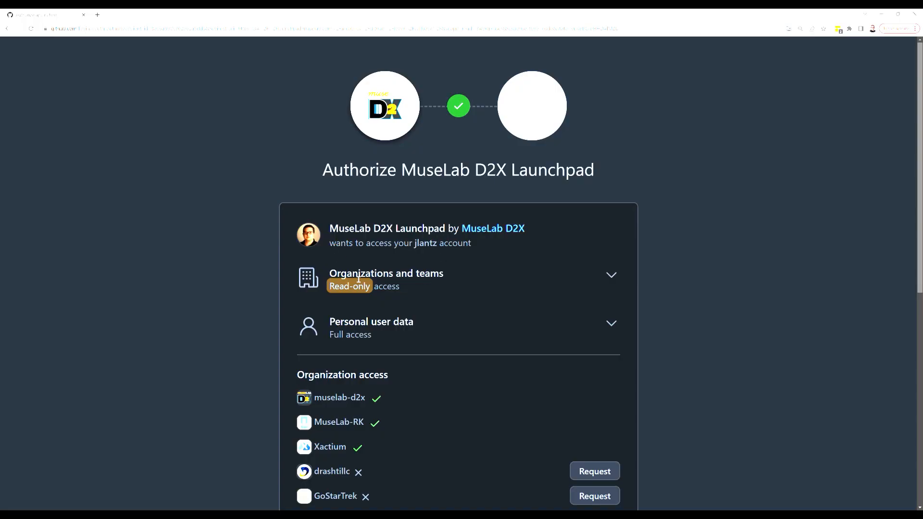
{"action": "scroll", "scroll_direction": "down", "scroll_amount": 3}
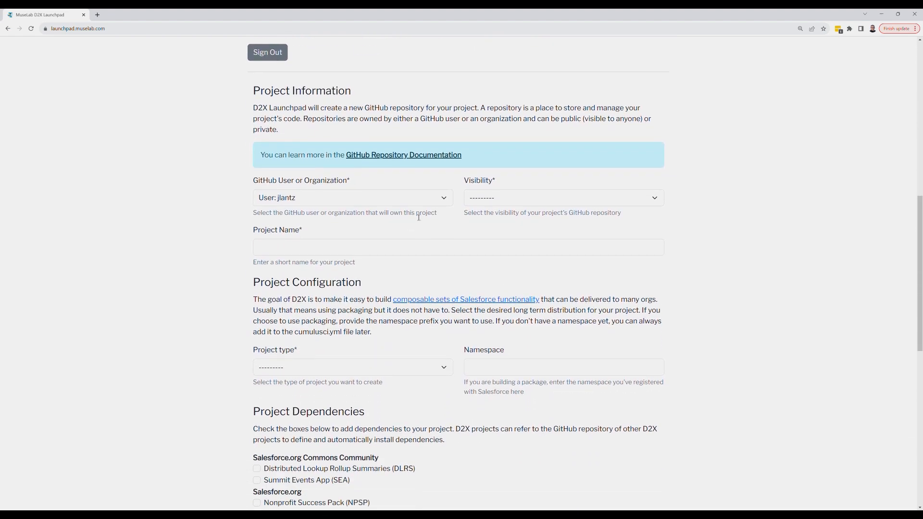
Make muselab-d2x the owner of a public project named 'D2X Demo'
{"action": "left_click", "coordinate": [352, 198]}
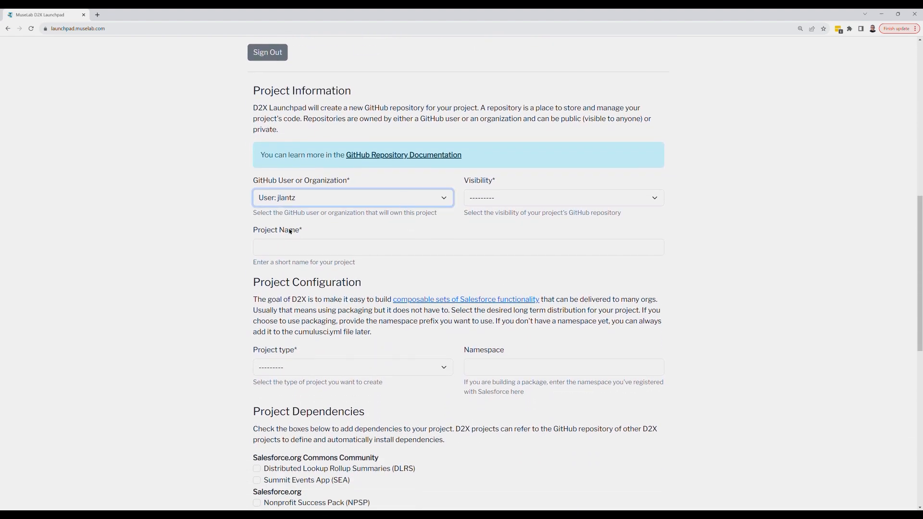
{"action": "left_click", "coordinate": [352, 198]}
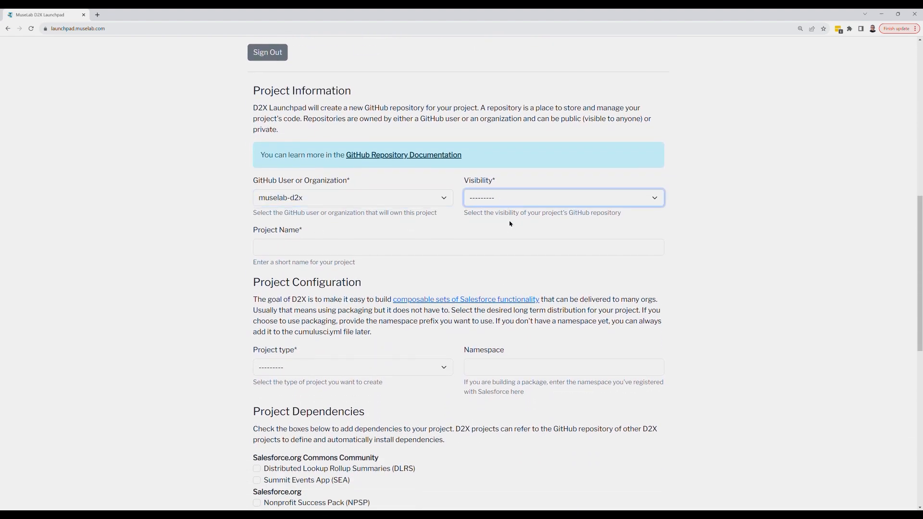
{"action": "left_click", "coordinate": [562, 197]}
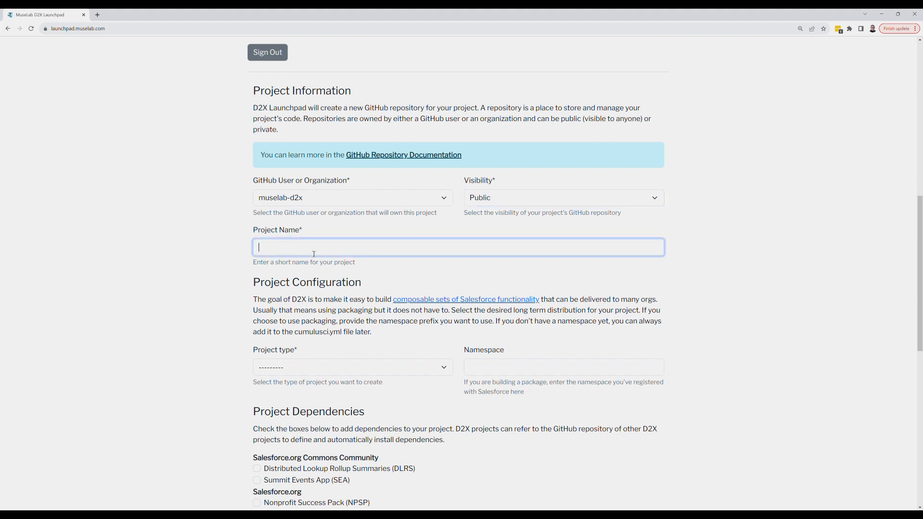
{"action": "type", "text": "D2X Demo"}
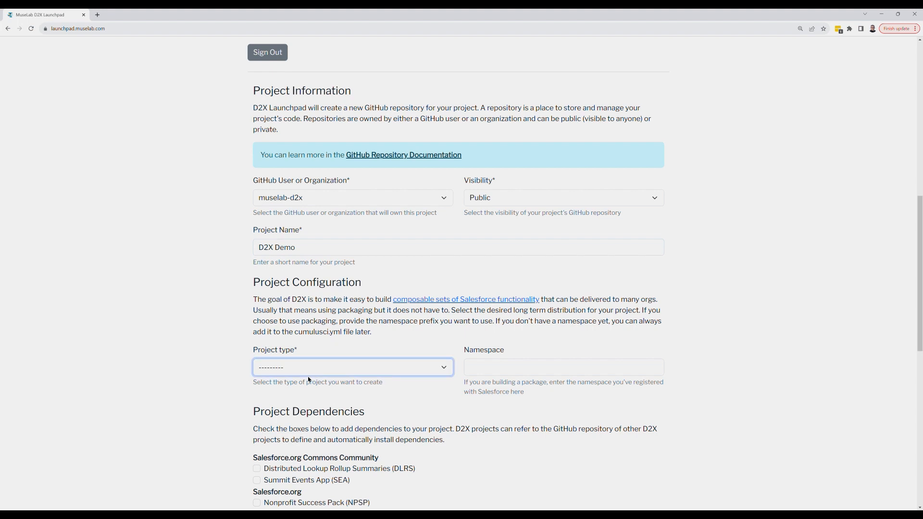
Set type 2GP Managed, namespace d2x, and add the Outbound Funds Module dependency
{"action": "left_click", "coordinate": [352, 367]}
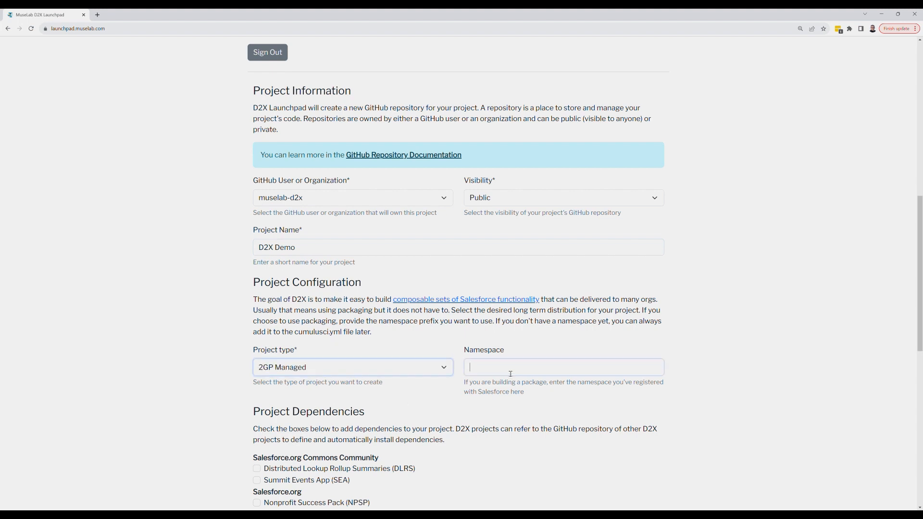
{"action": "type", "text": "d2x"}
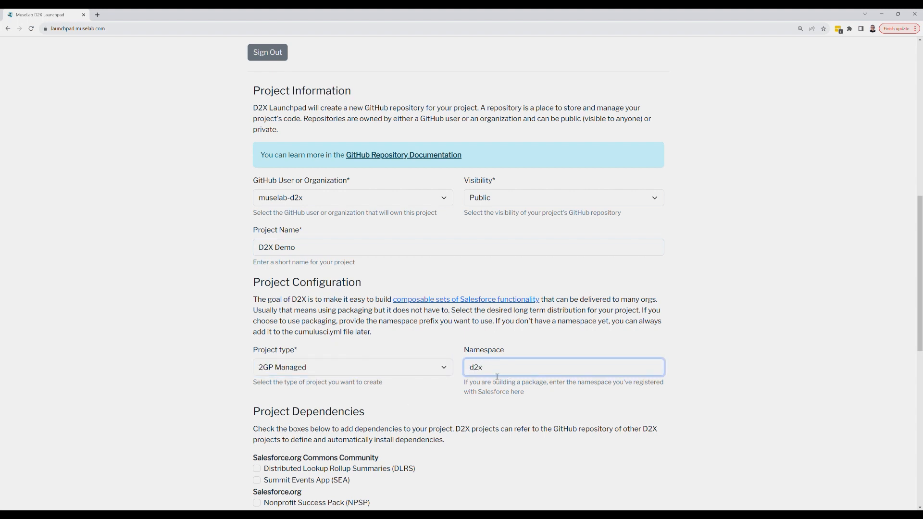
{"action": "scroll", "scroll_direction": "down", "scroll_amount": 3}
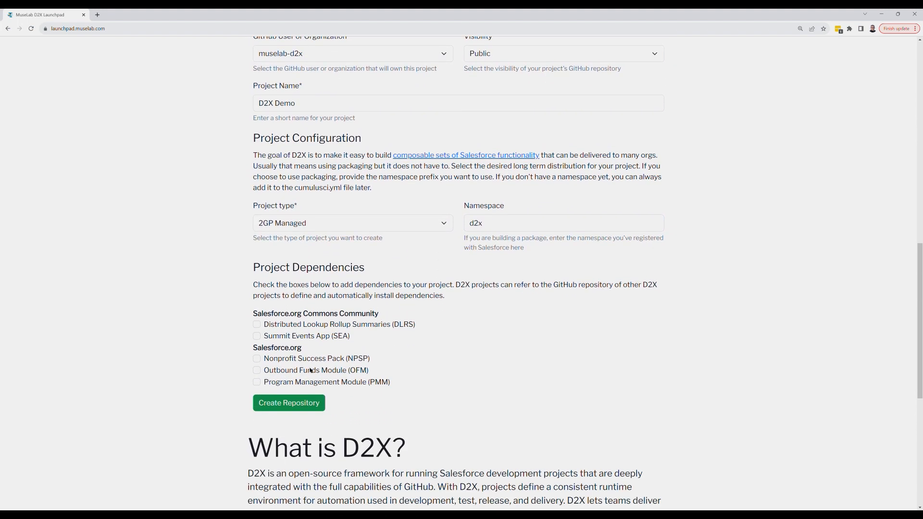
{"action": "left_click", "coordinate": [257, 370]}
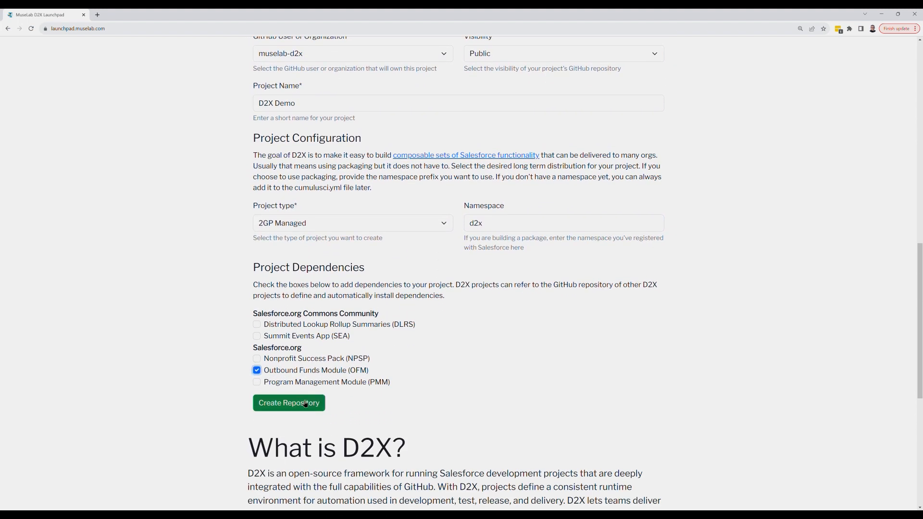
Confirm the project details and start creating the D2X-Demo repository
{"action": "left_click", "coordinate": [289, 403]}
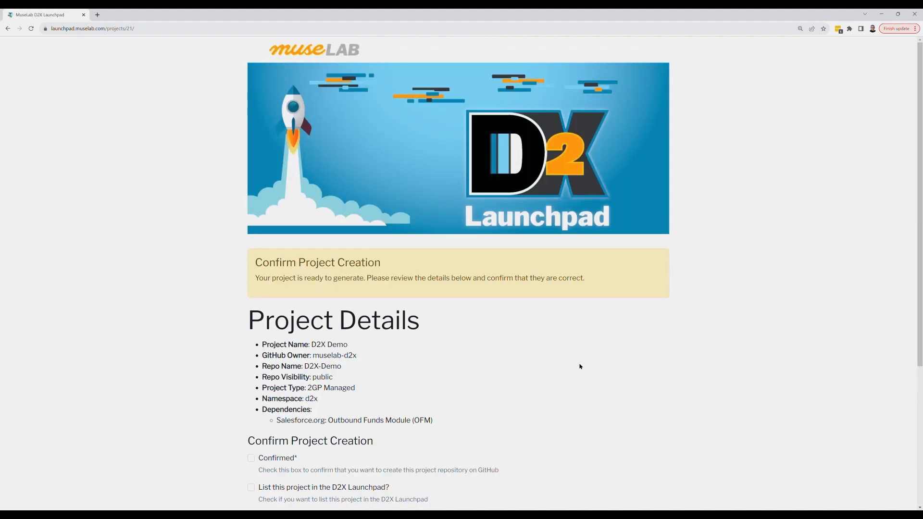
{"action": "scroll", "scroll_direction": "down", "scroll_amount": 3}
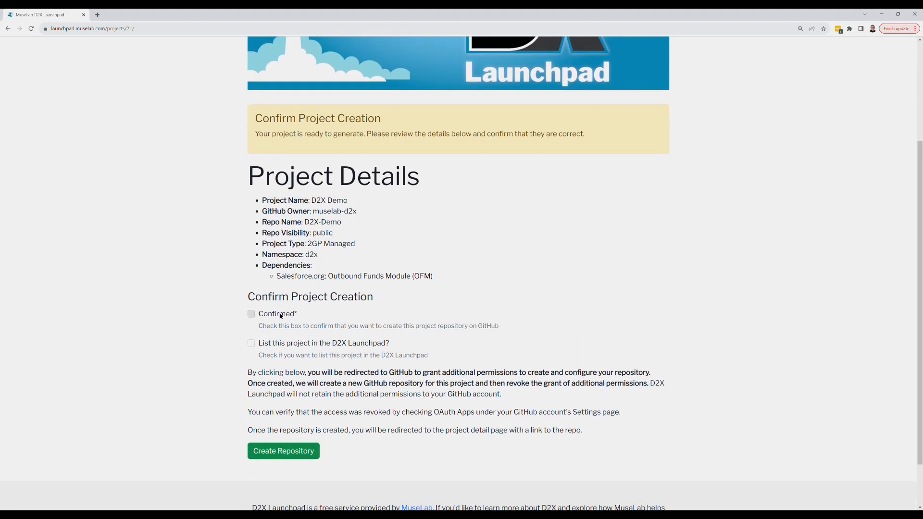
{"action": "left_click", "coordinate": [252, 343]}
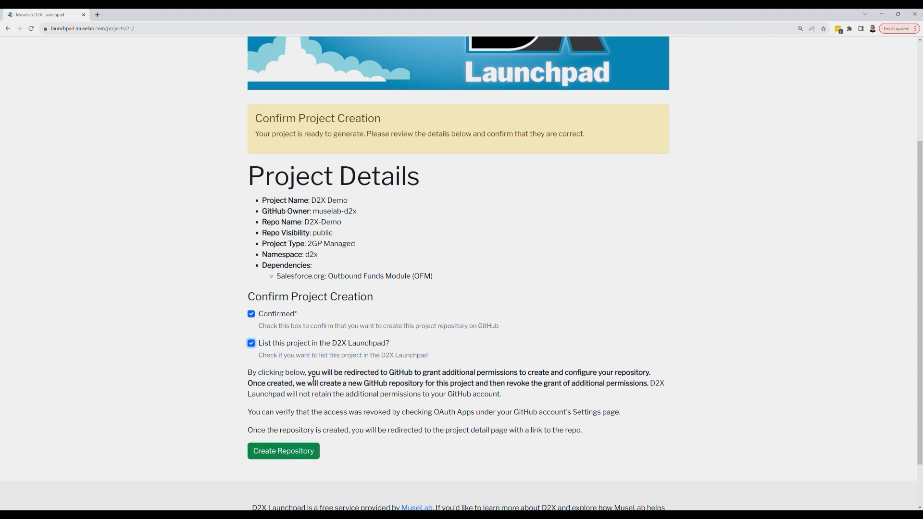
{"action": "left_click_drag", "start_coordinate": [308, 372], "coordinate": [392, 394]}
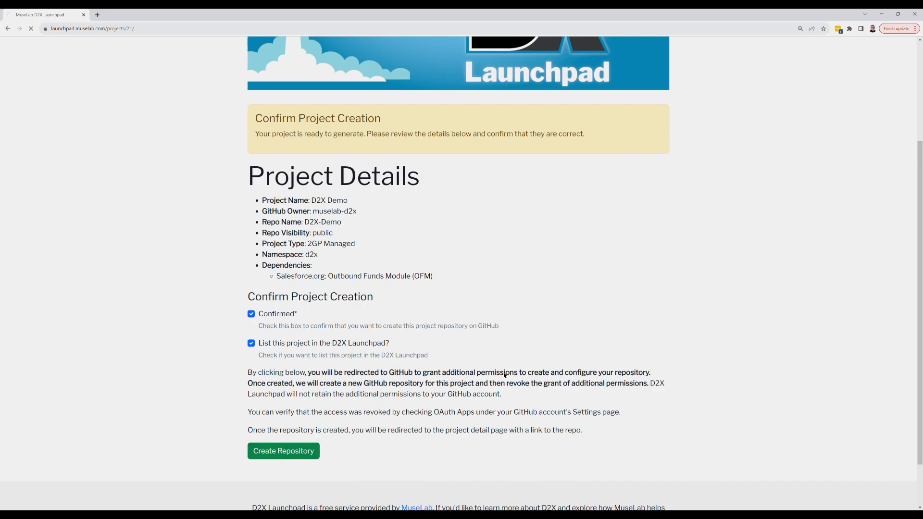
{"action": "left_click", "coordinate": [284, 451]}
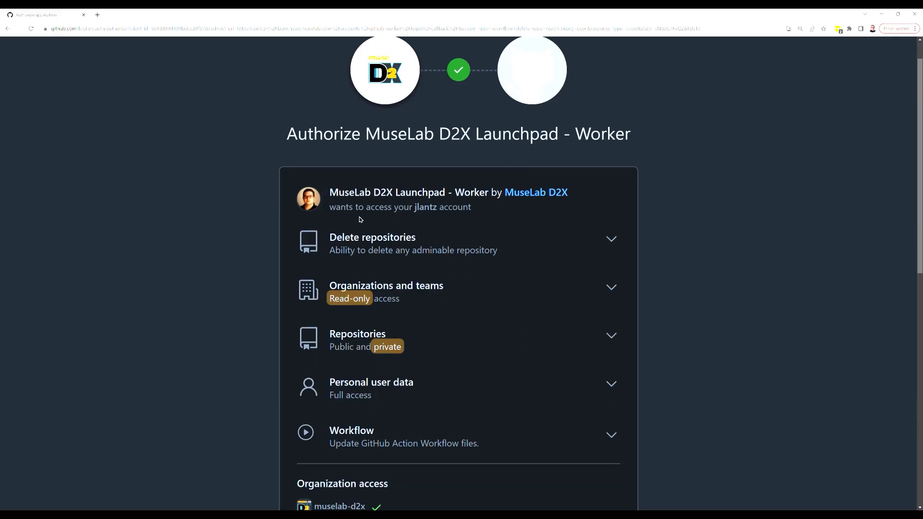
Authorize the worker app on muselab-d2x and open the new repository
{"action": "scroll", "scroll_direction": "down", "scroll_amount": 3}
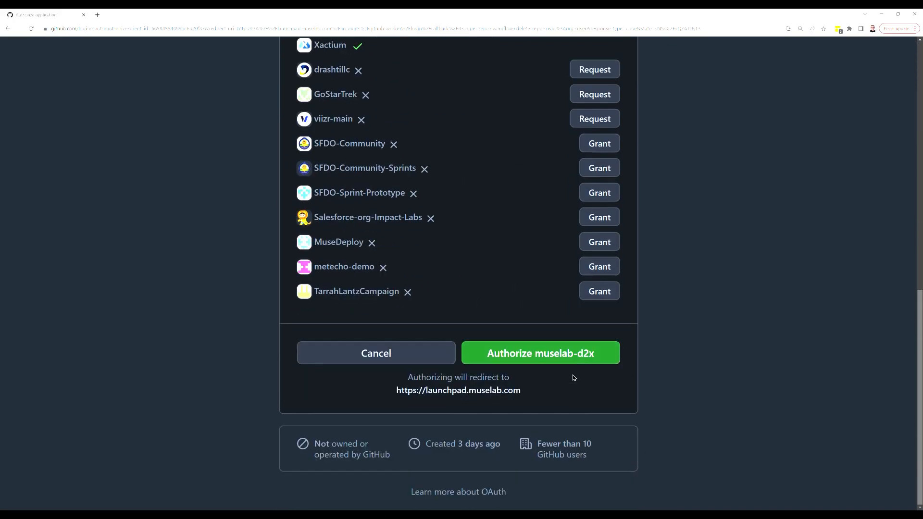
{"action": "left_click", "coordinate": [540, 353]}
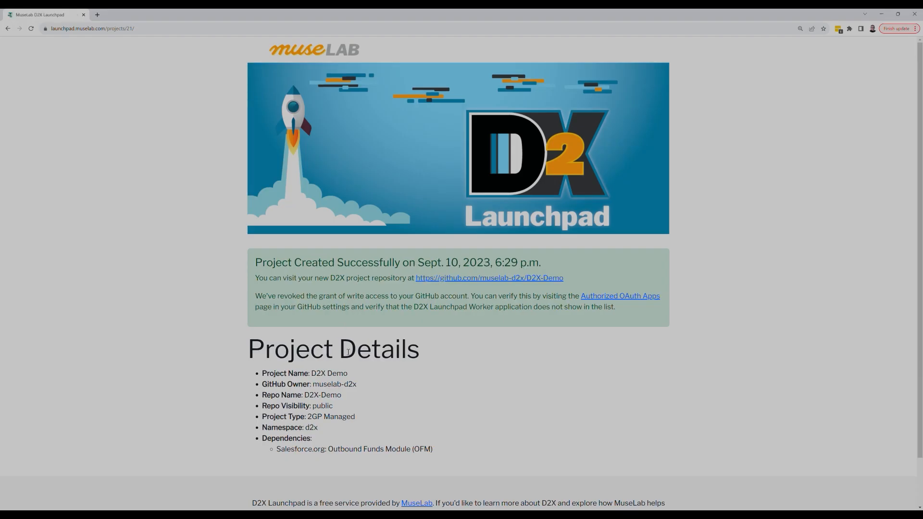
{"action": "left_click_drag", "start_coordinate": [255, 296], "coordinate": [570, 307]}
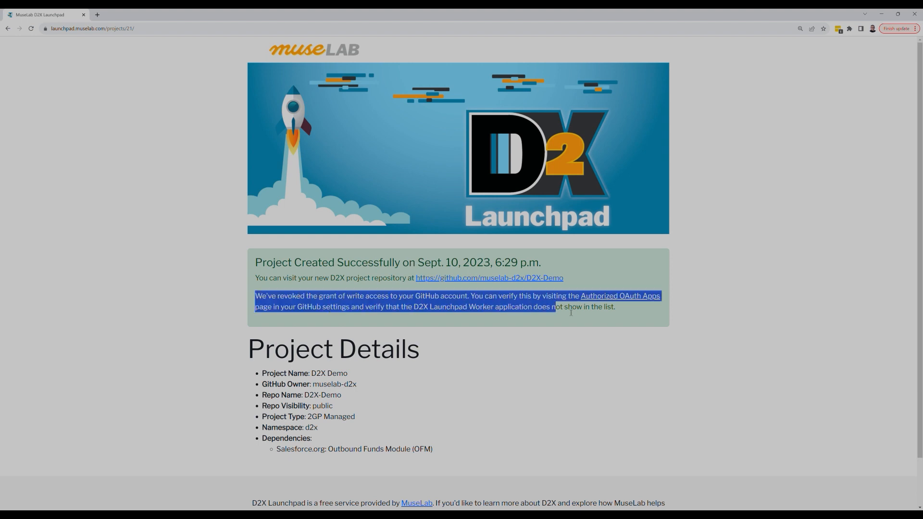
{"action": "left_click", "coordinate": [364, 273]}
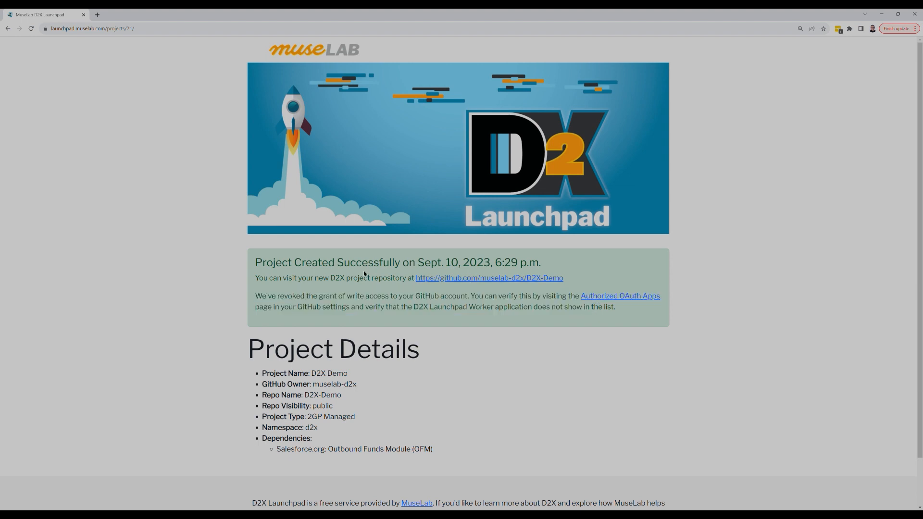
{"action": "left_click", "coordinate": [489, 278]}
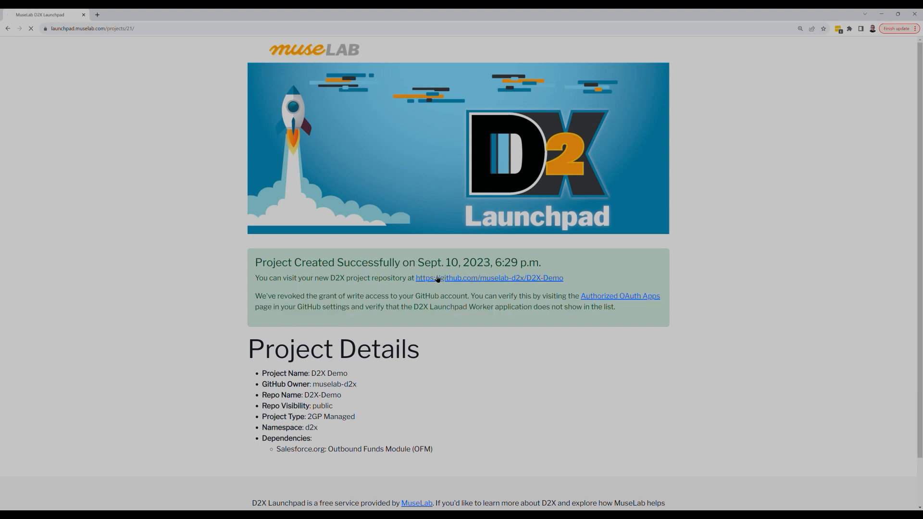
Open the D2X-Demo repository and review its General settings
{"action": "left_click", "coordinate": [489, 278]}
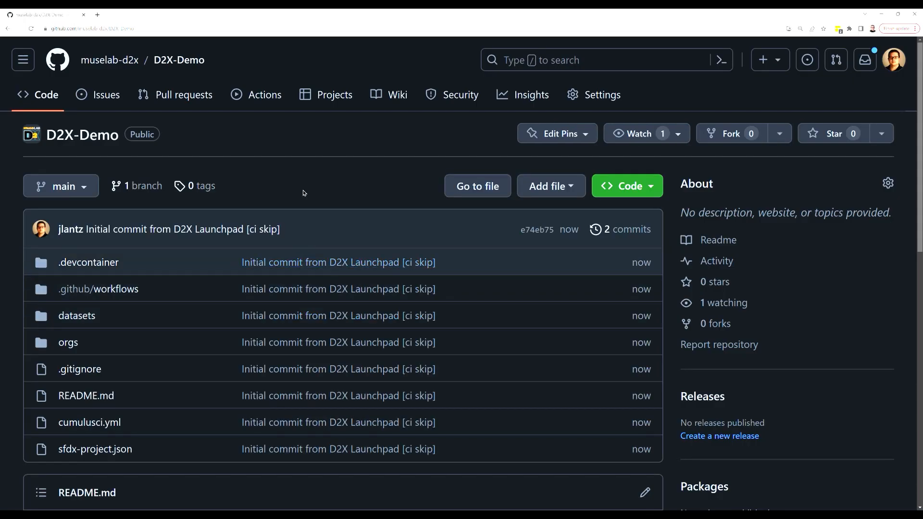
{"action": "left_click", "coordinate": [601, 94]}
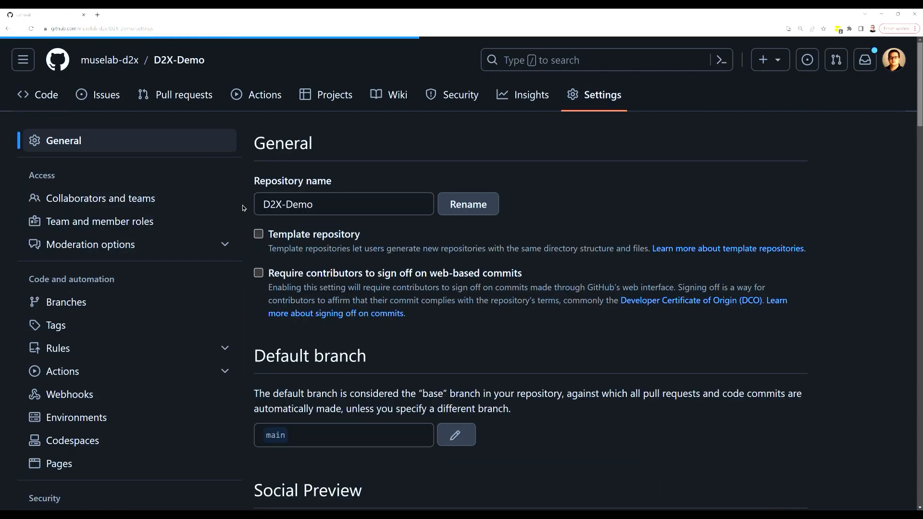
{"action": "scroll", "scroll_direction": "down", "scroll_amount": 3}
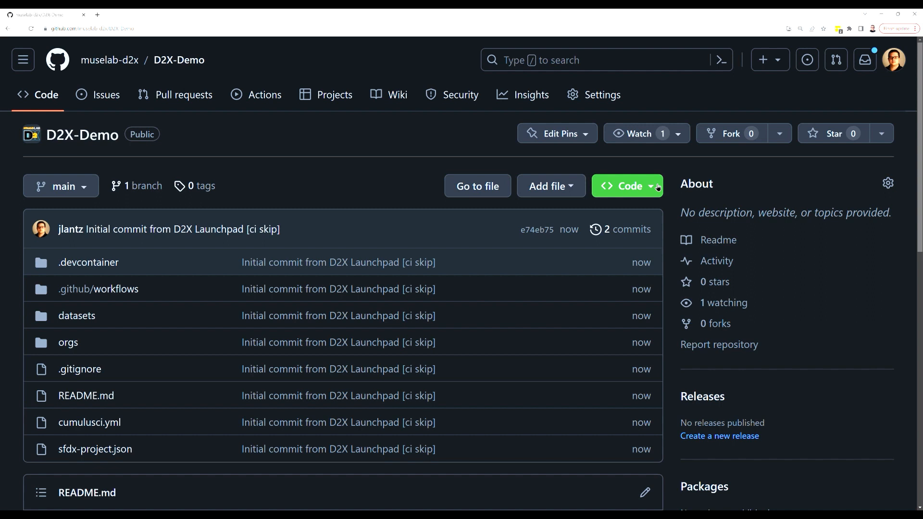
Show the Codespaces options and the repository configuration menu for D2X-Demo
{"action": "left_click", "coordinate": [627, 186]}
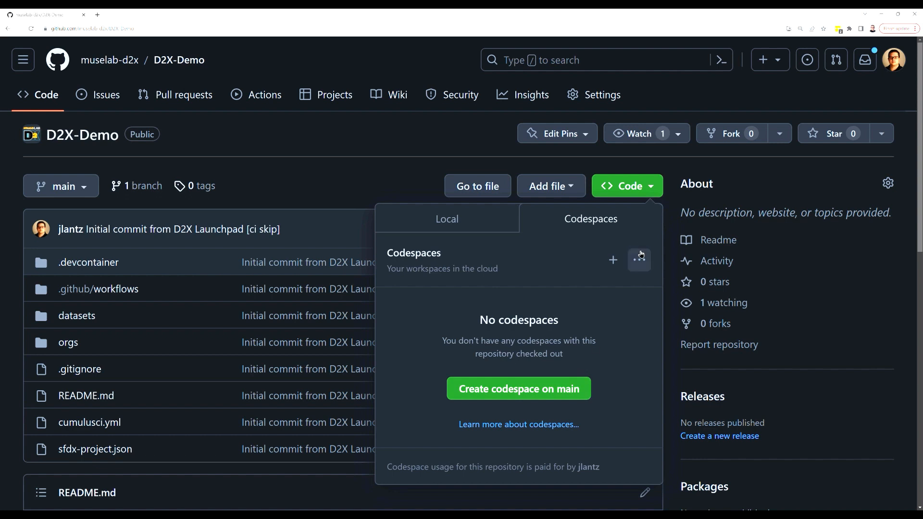
{"action": "mouse_move", "coordinate": [639, 260]}
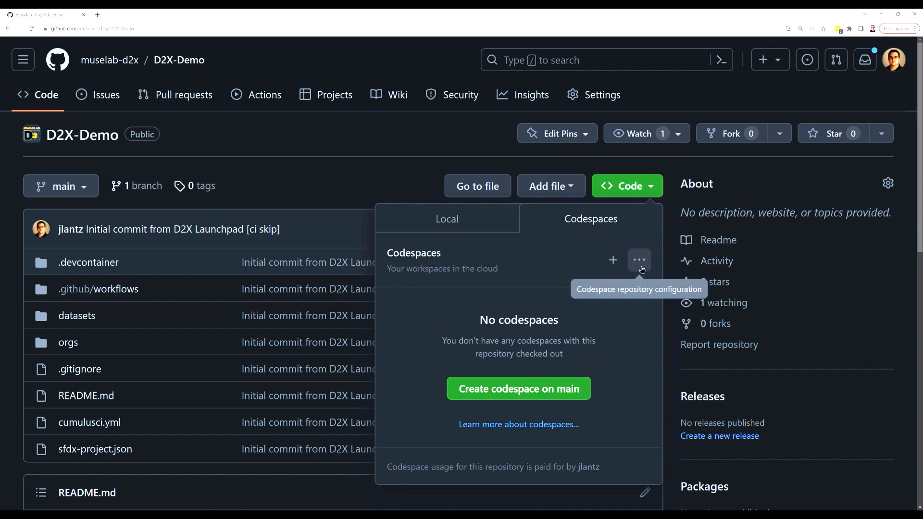
{"action": "left_click", "coordinate": [639, 259]}
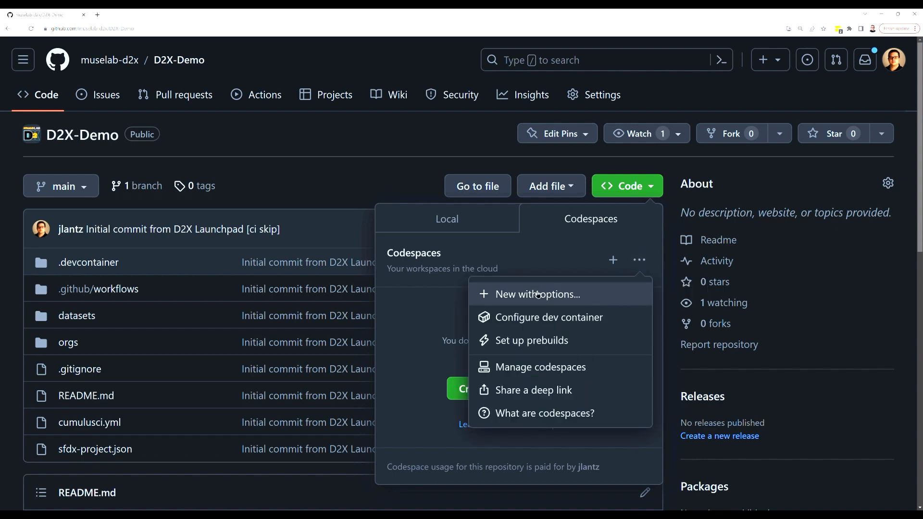
{"action": "mouse_move", "coordinate": [568, 300]}
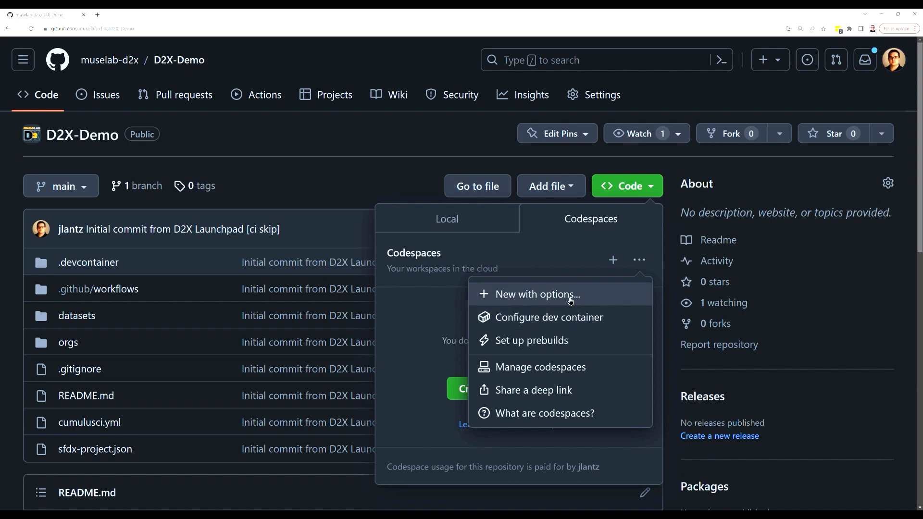
Create a codespace with custom options on main, noting the DEV_HUB_AUTH_URL secret
{"action": "left_click", "coordinate": [536, 294]}
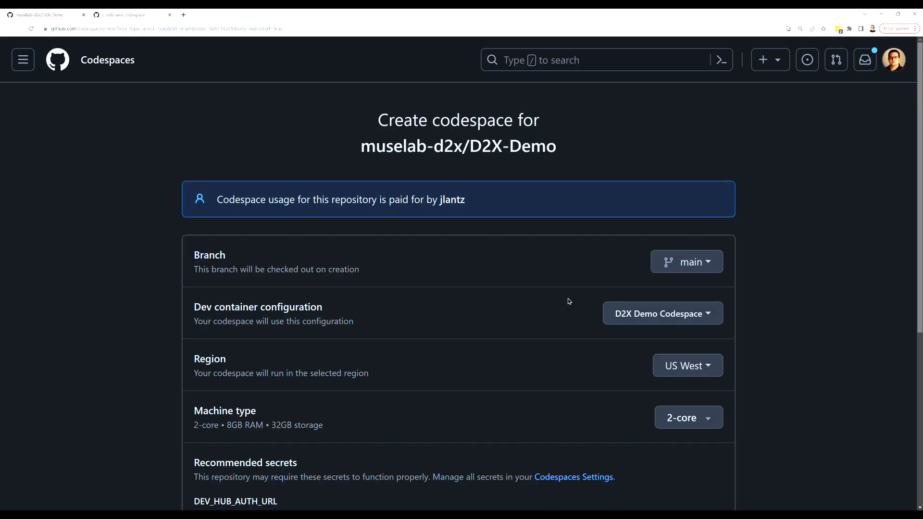
{"action": "scroll", "scroll_direction": "down", "scroll_amount": 3}
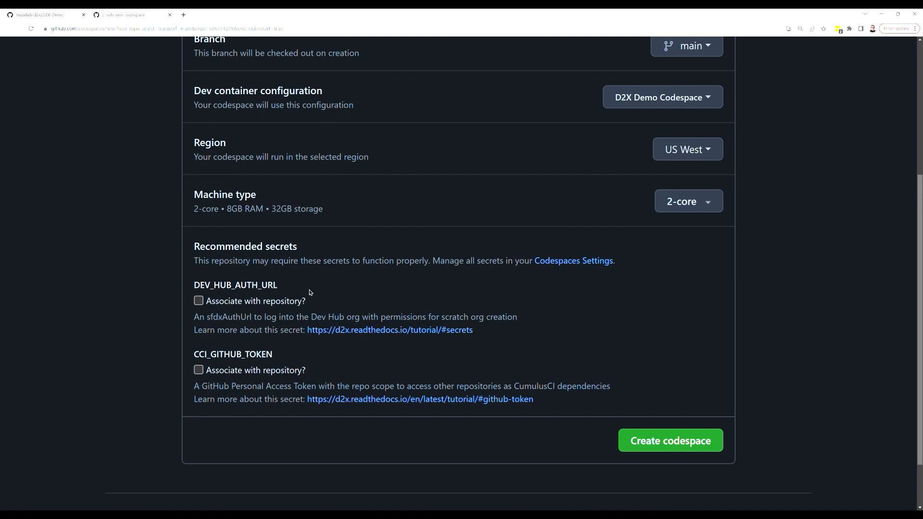
{"action": "double_click", "coordinate": [235, 286]}
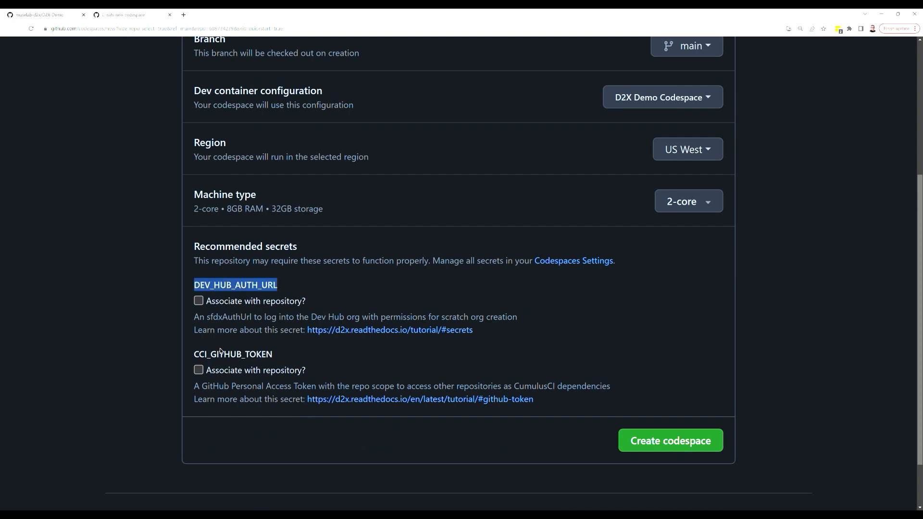
{"action": "left_click", "coordinate": [199, 301]}
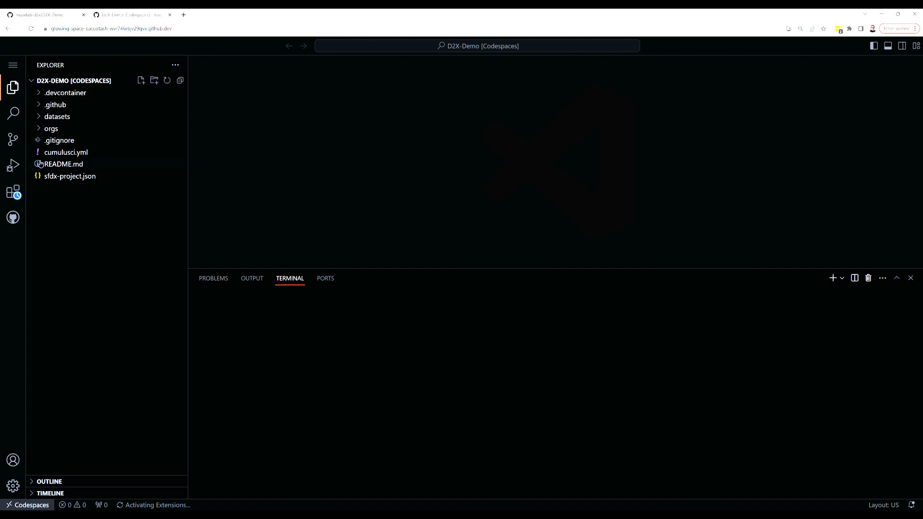
Open README.md while the dev_org flow installs Outbound Funds
{"action": "left_click", "coordinate": [66, 152]}
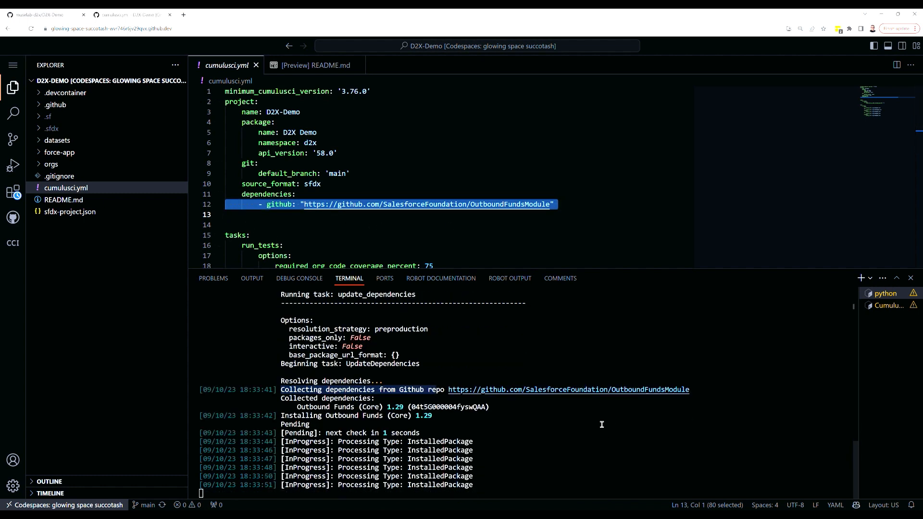
Run cci org browser and allow the scratch org to open externally
{"action": "scroll", "scroll_direction": "down", "scroll_amount": 3}
{"action": "type", "text": "cci"}
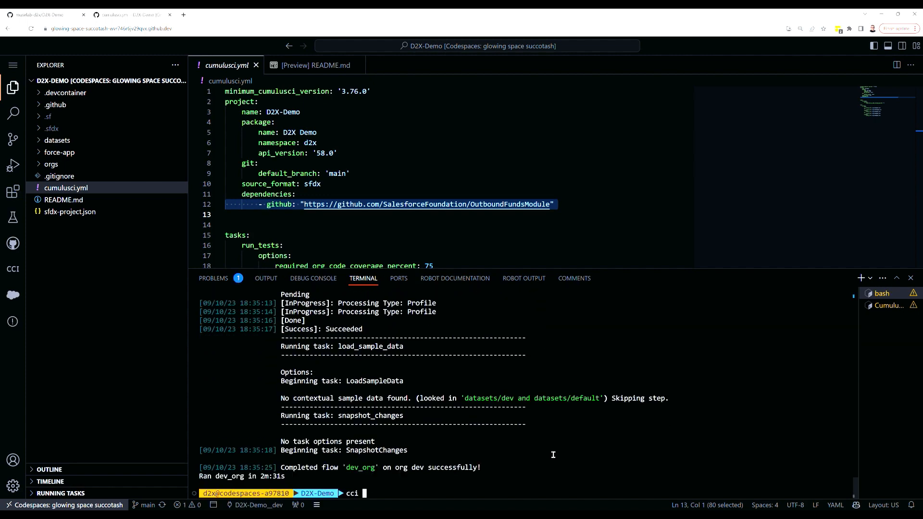
{"action": "type", "text": "org"}
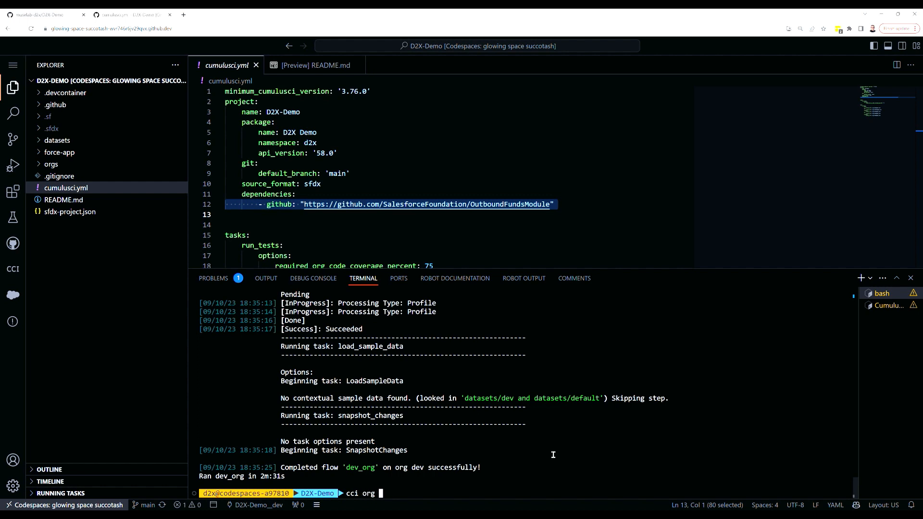
{"action": "type", "text": "browser"}
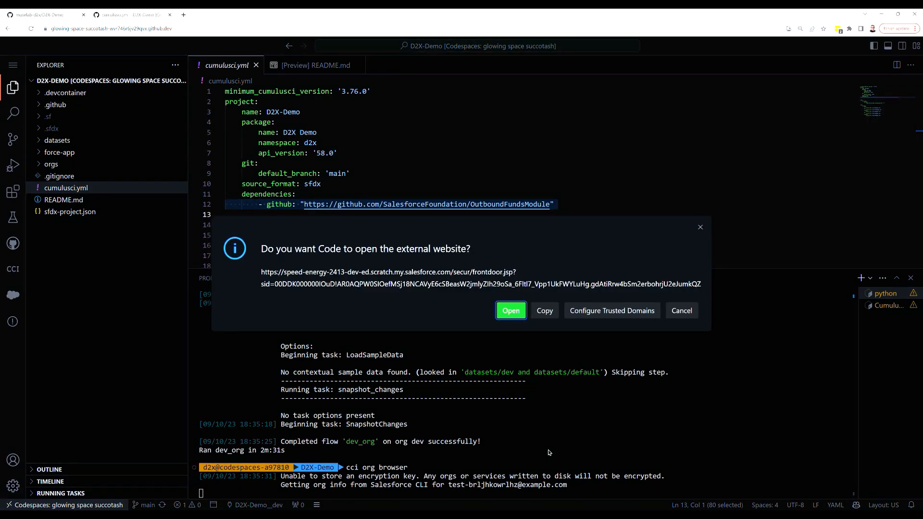
{"action": "left_click", "coordinate": [511, 310]}
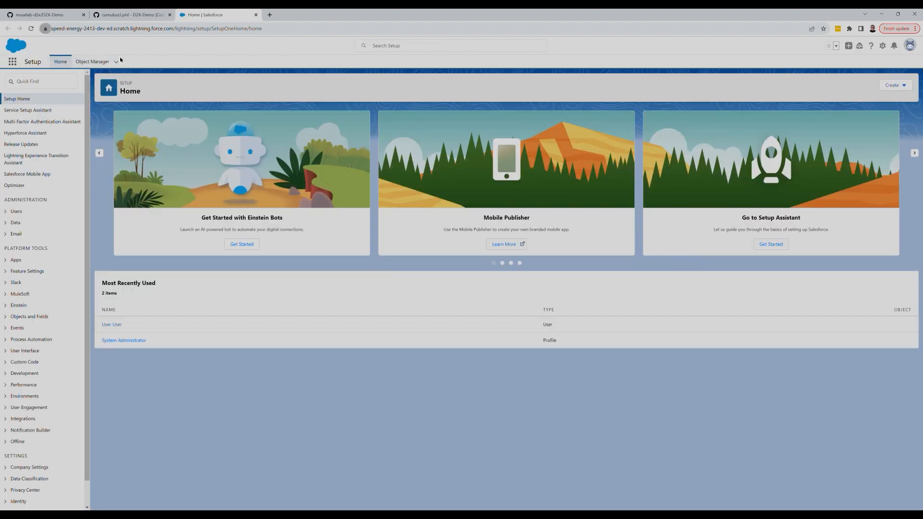
Open Funding Program's Fields & Relationships and add a Checkbox field
{"action": "left_click", "coordinate": [92, 61]}
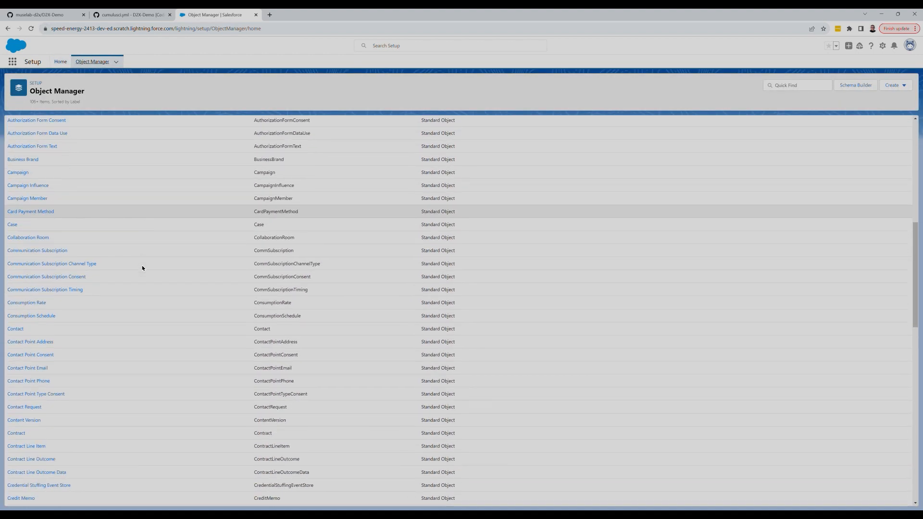
{"action": "scroll", "scroll_direction": "down", "scroll_amount": 3}
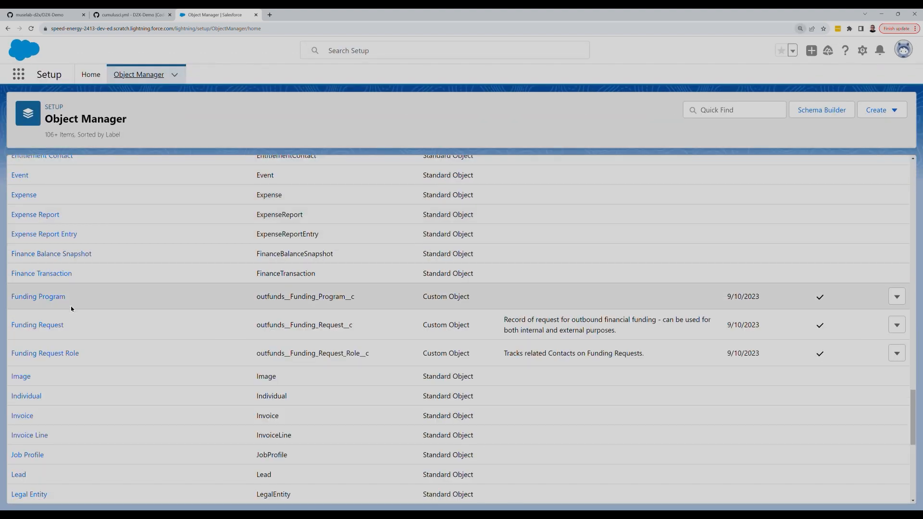
{"action": "left_click", "coordinate": [38, 296]}
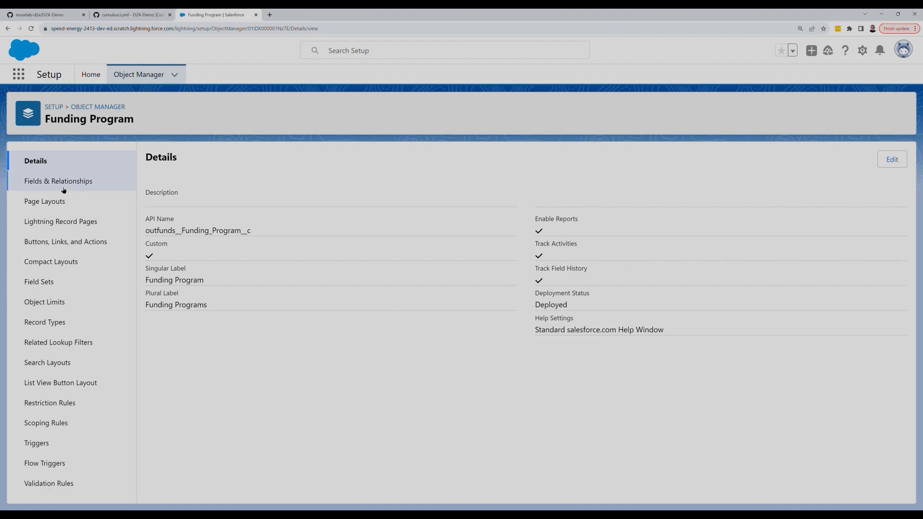
{"action": "left_click", "coordinate": [57, 181]}
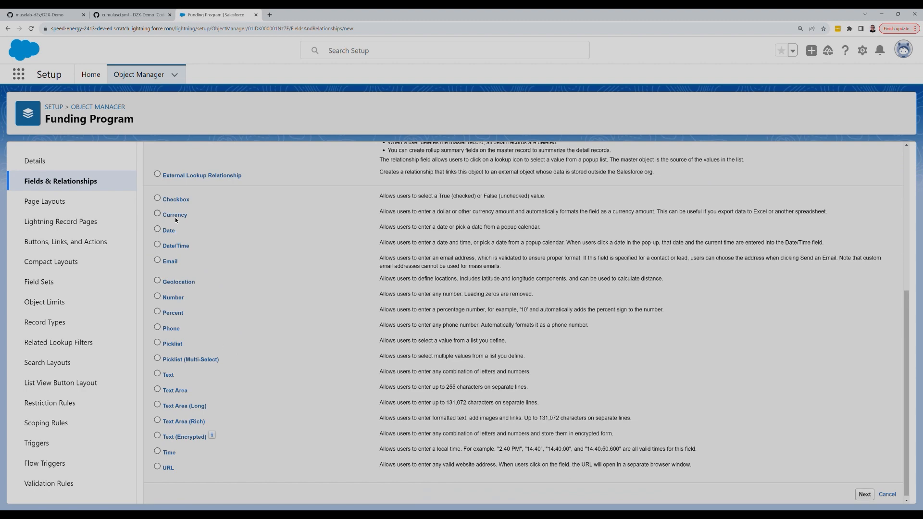
{"action": "left_click", "coordinate": [865, 494]}
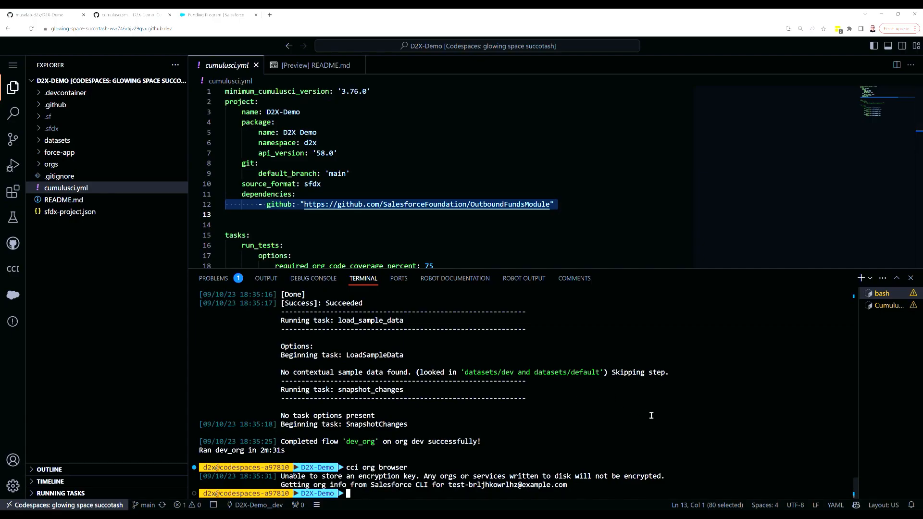
Run cci list_changes and retrieve the Is_Test__c CustomField into force-app
{"action": "type", "text": "cci task run list_changes"}
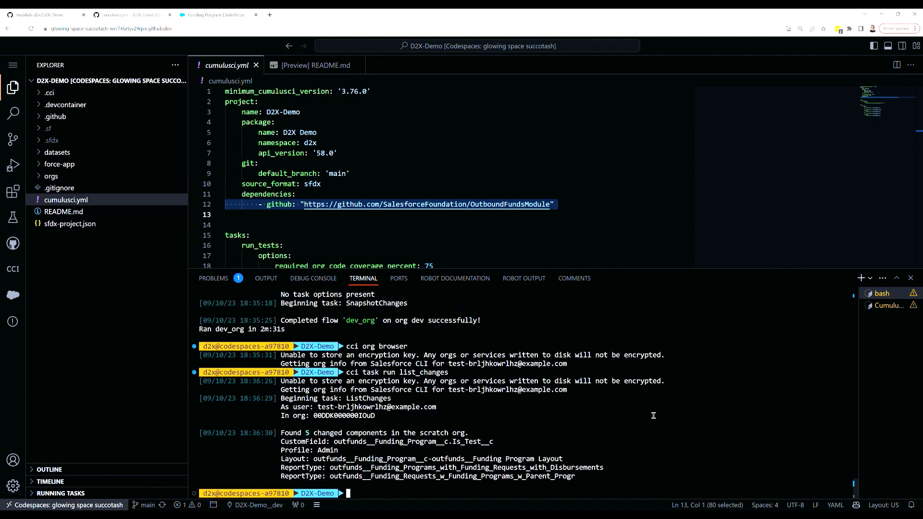
{"action": "type", "text": "cci task run list_changes --include CustomField"}
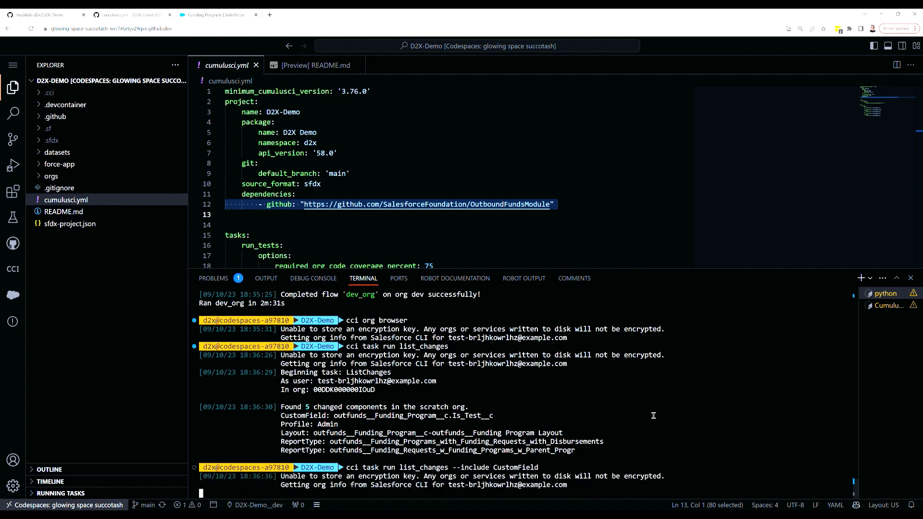
{"action": "scroll", "scroll_direction": "down", "scroll_amount": 3}
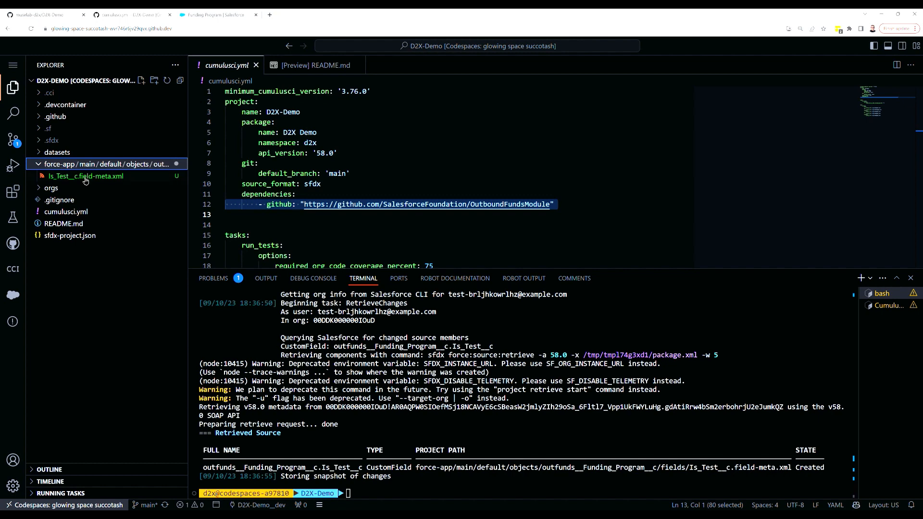
Stage and commit the retrieved Is Test field file with the message 'Added'
{"action": "left_click", "coordinate": [86, 176]}
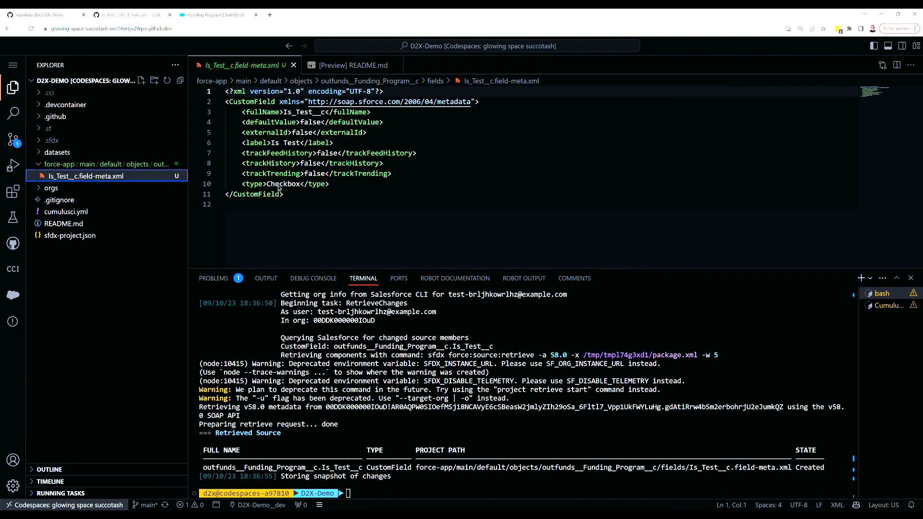
{"action": "left_click", "coordinate": [12, 140]}
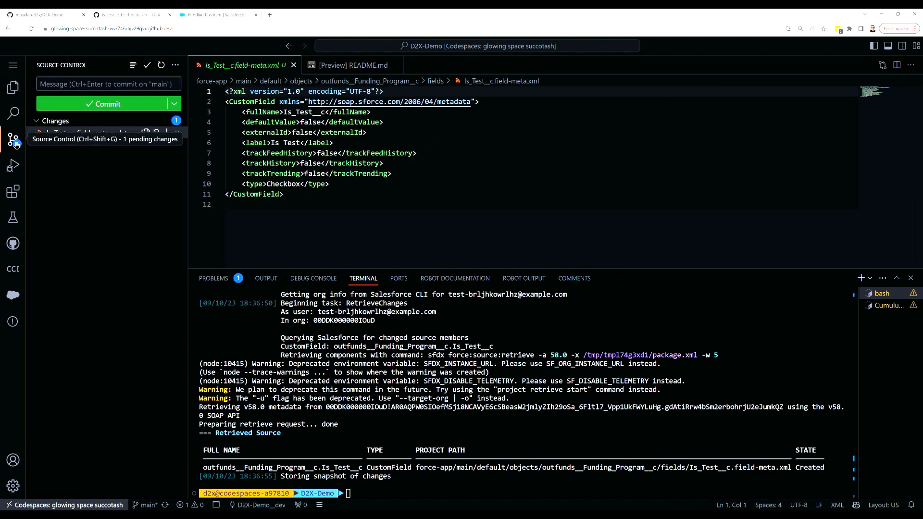
{"action": "left_click", "coordinate": [170, 133]}
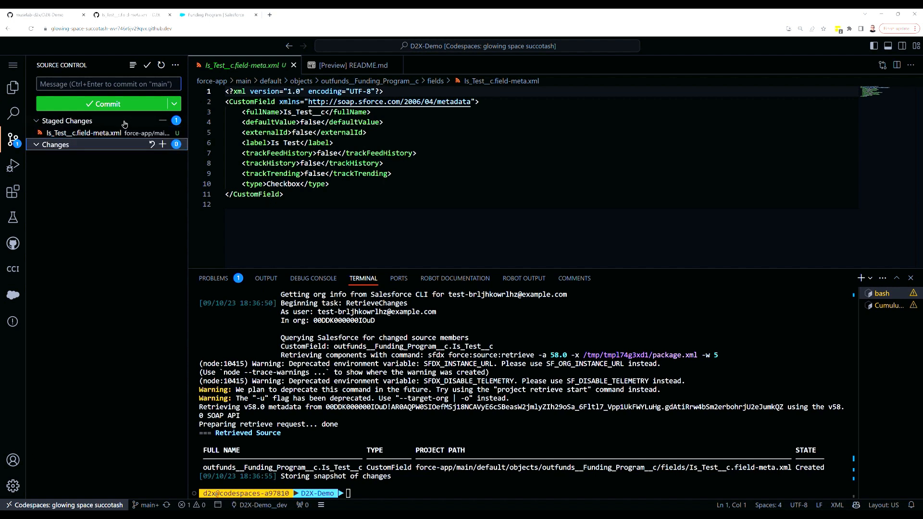
{"action": "type", "text": "Added Is Test field"}
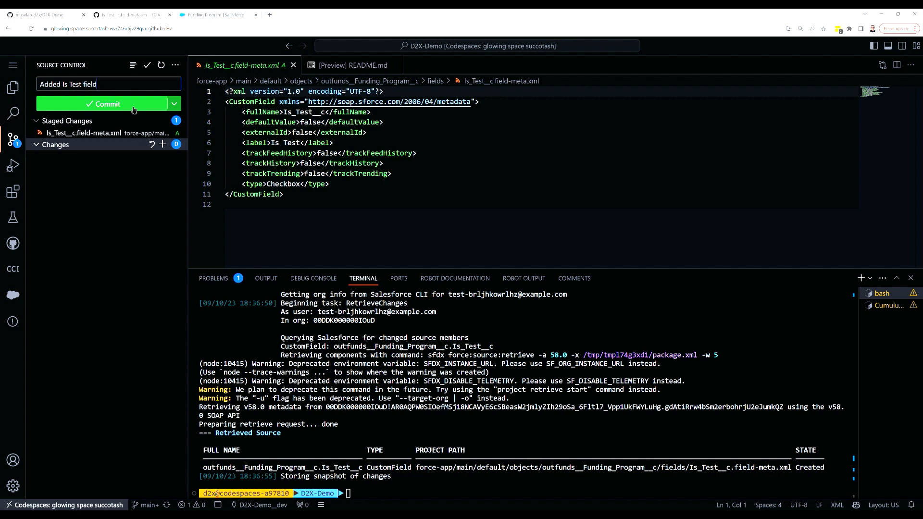
{"action": "left_click", "coordinate": [107, 104]}
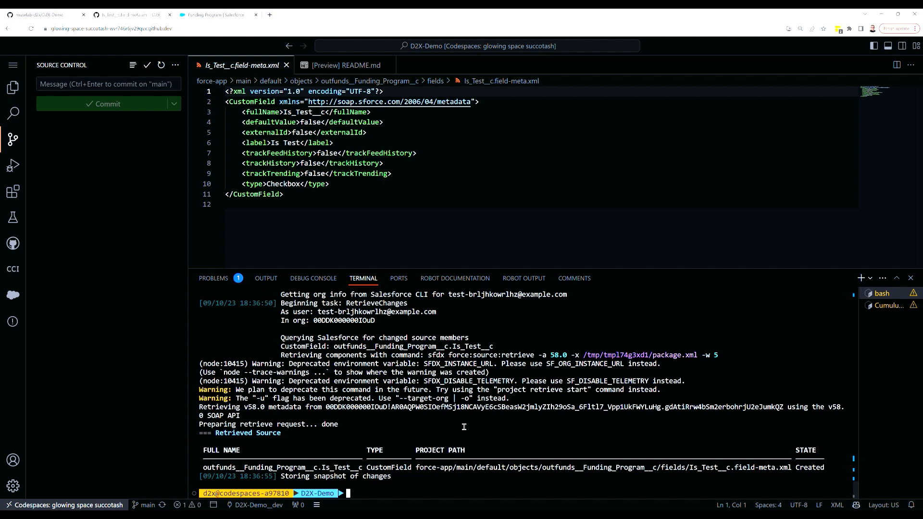
Delete the dev scratch org with cci and go back to the D2X-Demo repository page
{"action": "type", "text": "cci org scratch_delete"}
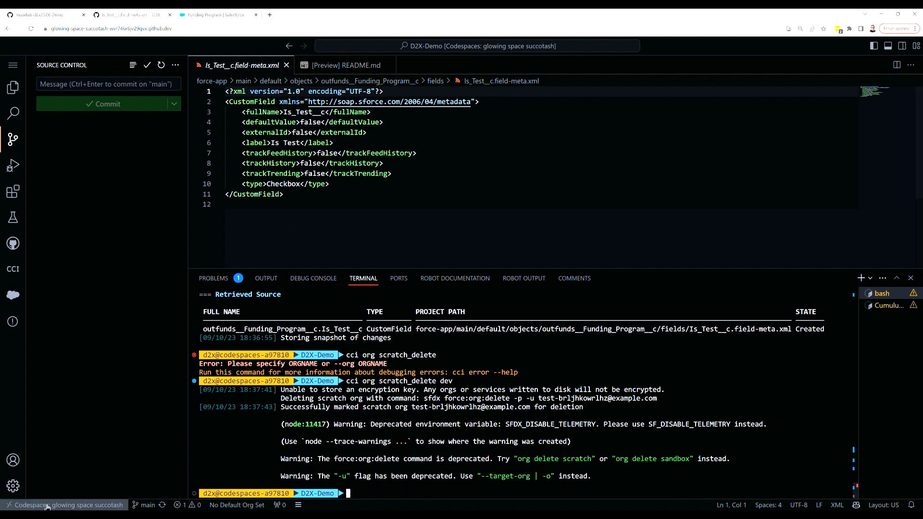
{"action": "left_click", "coordinate": [65, 505]}
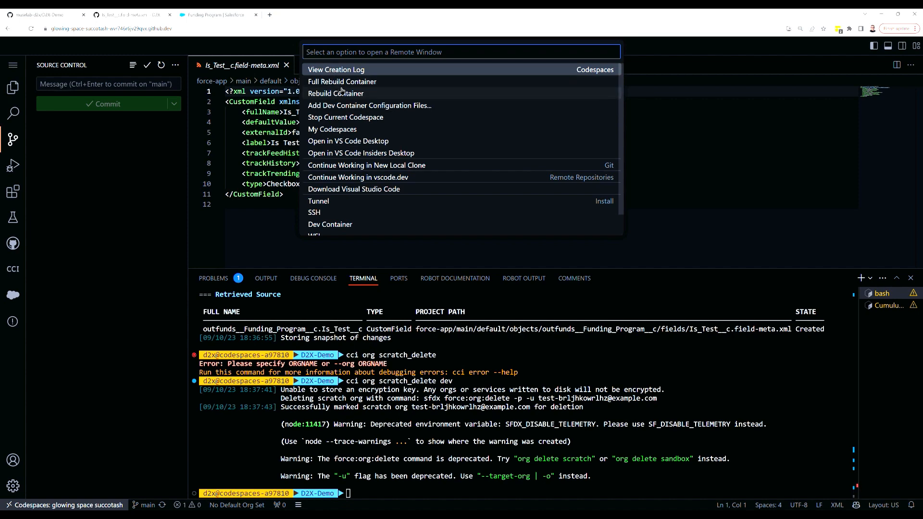
{"action": "left_click", "coordinate": [345, 118]}
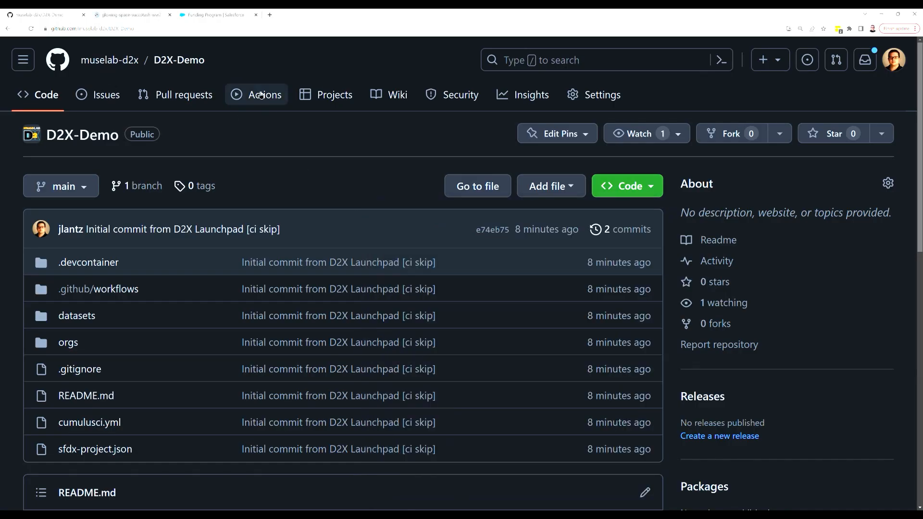
Follow the 2GP Feature Test job log for the Add Is Test field run
{"action": "left_click", "coordinate": [265, 94]}
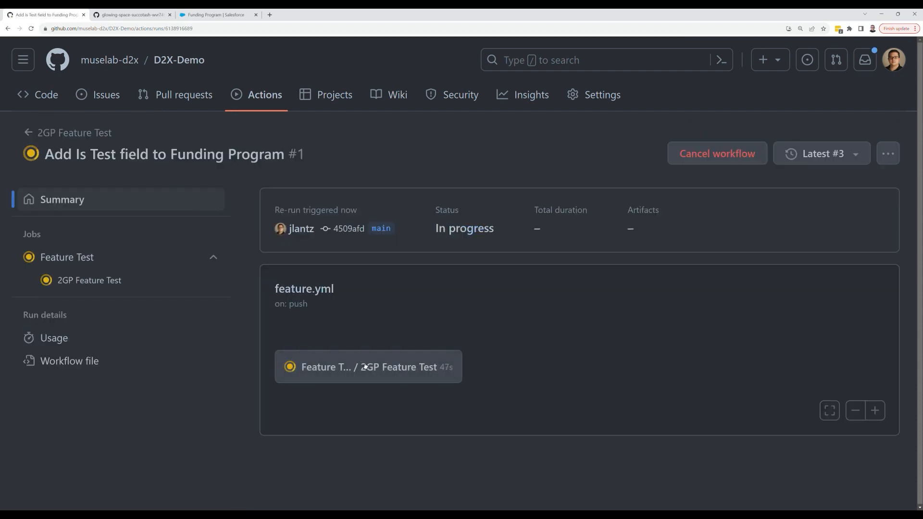
{"action": "left_click", "coordinate": [368, 367]}
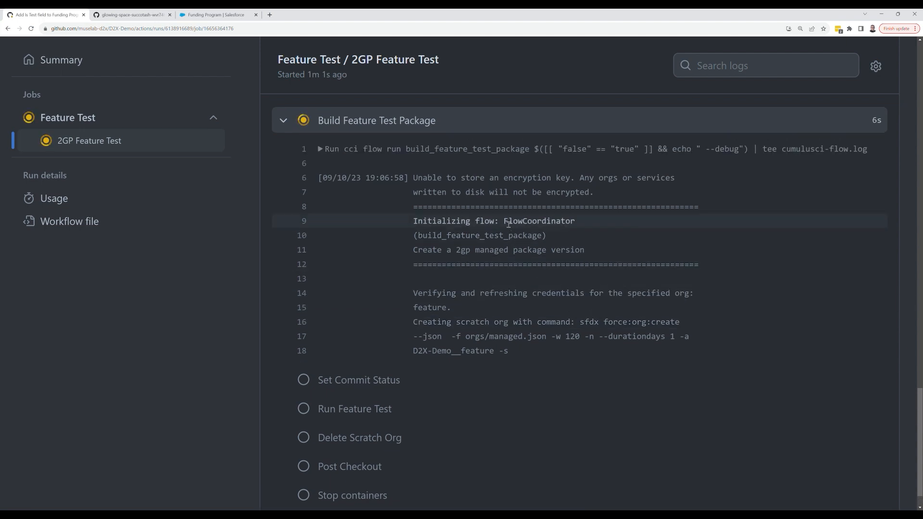
{"action": "double_click", "coordinate": [480, 235]}
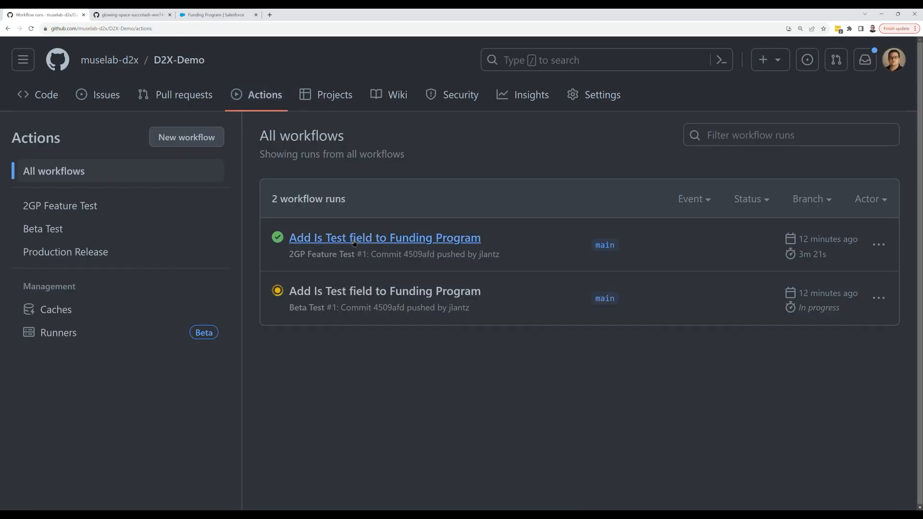
Inspect the in-progress Beta Test 2GP job's steps for the Is Test field commit
{"action": "left_click", "coordinate": [385, 291]}
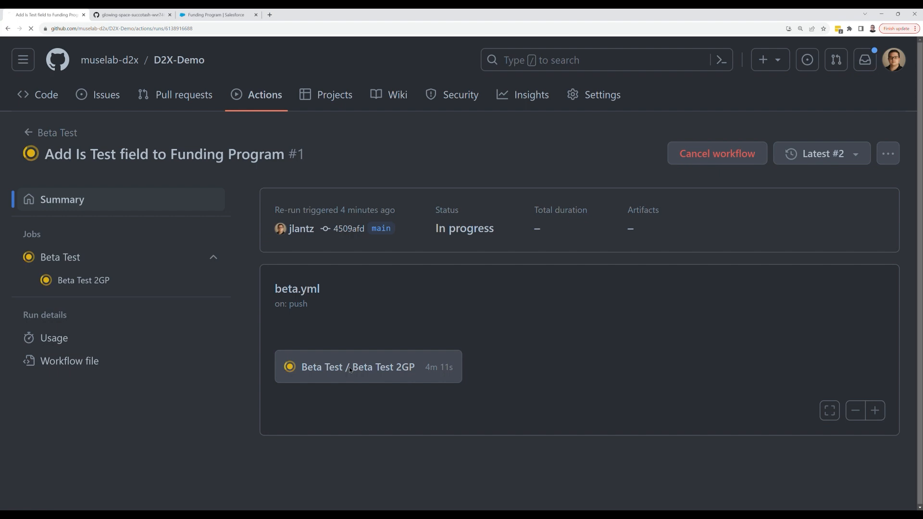
{"action": "left_click", "coordinate": [357, 367]}
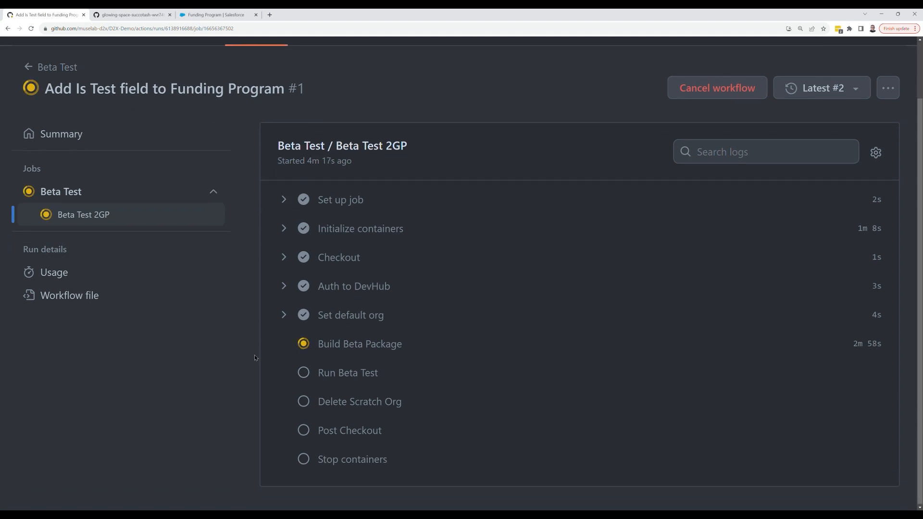
{"action": "mouse_move", "coordinate": [246, 357]}
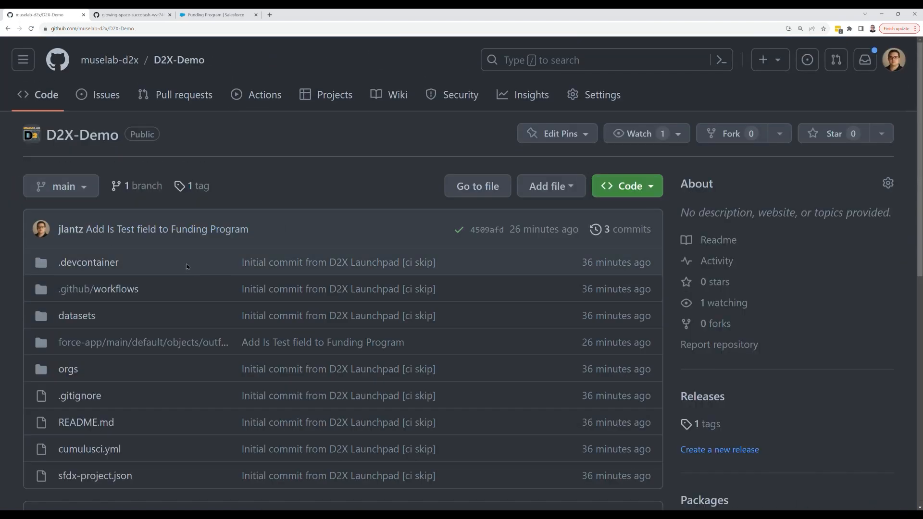
Trigger the Production Release workflow manually on the main branch
{"action": "scroll", "scroll_direction": "down", "scroll_amount": 3}
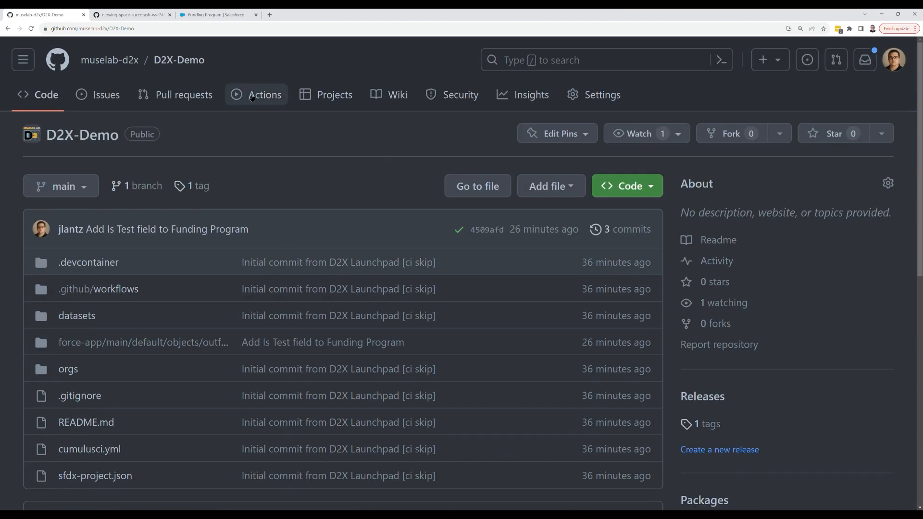
{"action": "left_click", "coordinate": [265, 95]}
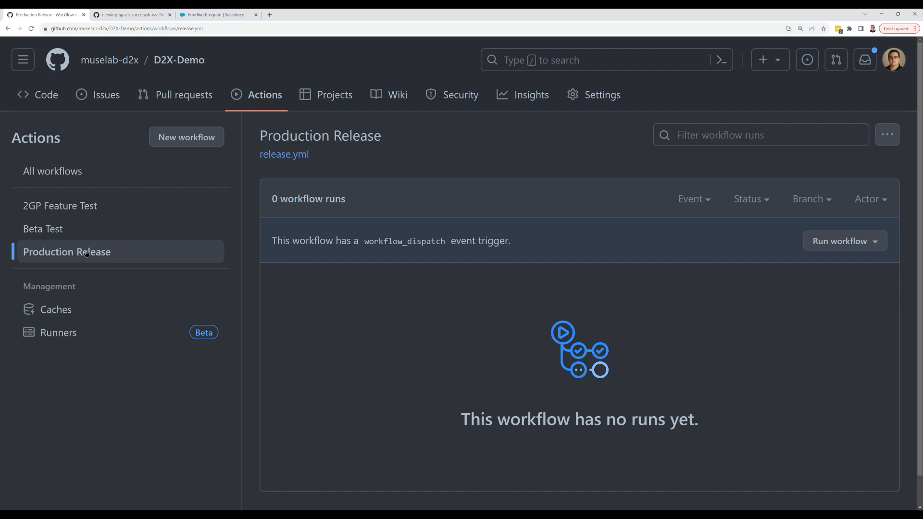
{"action": "left_click", "coordinate": [843, 241]}
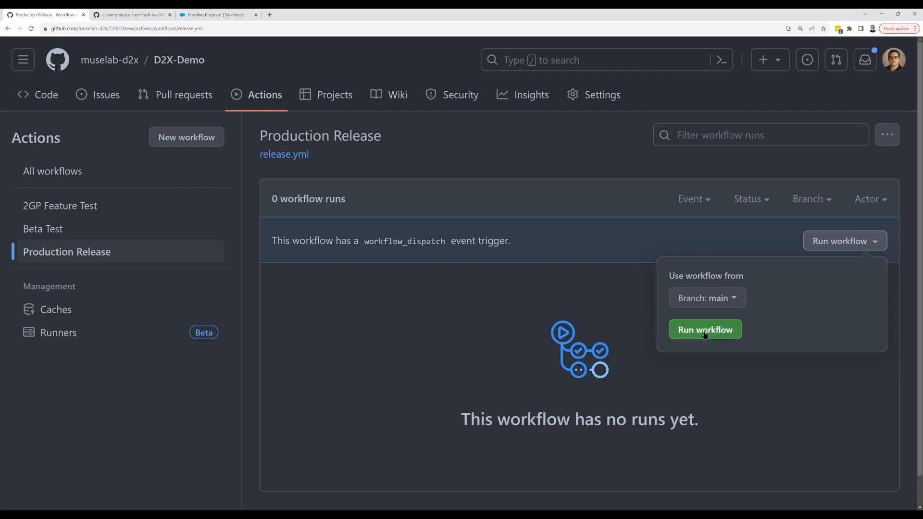
{"action": "left_click", "coordinate": [705, 329]}
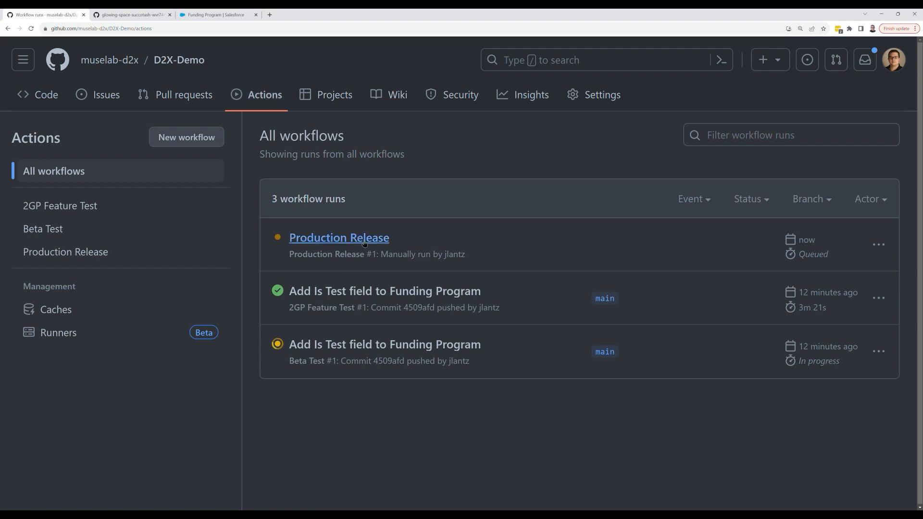
Follow the queued Production Release run's Release 2GP job steps
{"action": "left_click", "coordinate": [339, 237]}
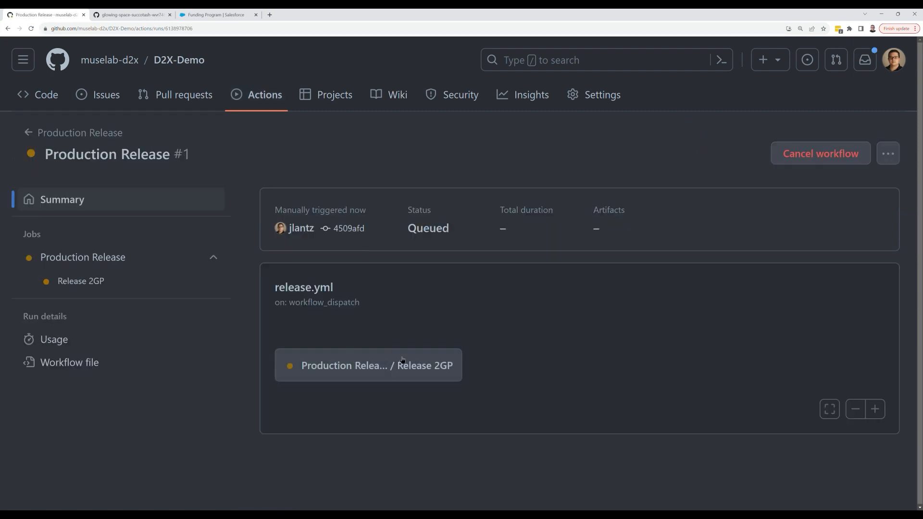
{"action": "left_click", "coordinate": [367, 365]}
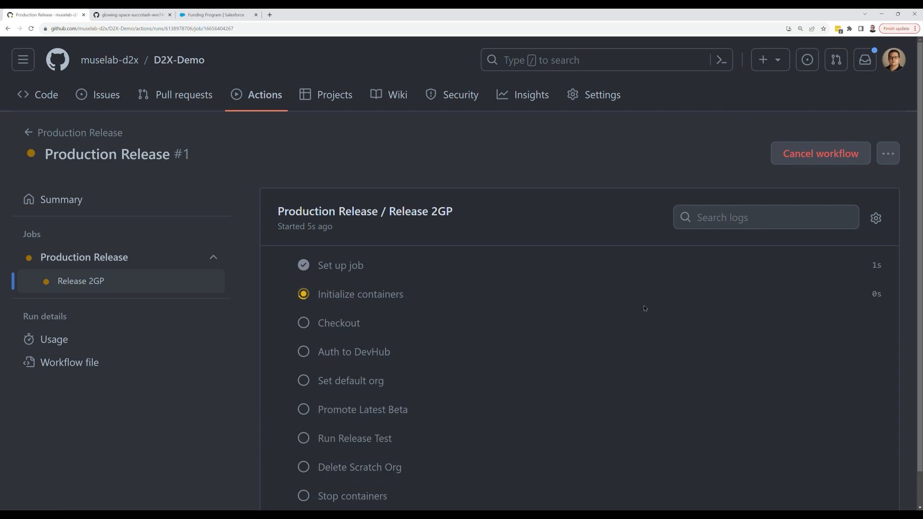
{"action": "scroll", "scroll_direction": "down", "scroll_amount": 3}
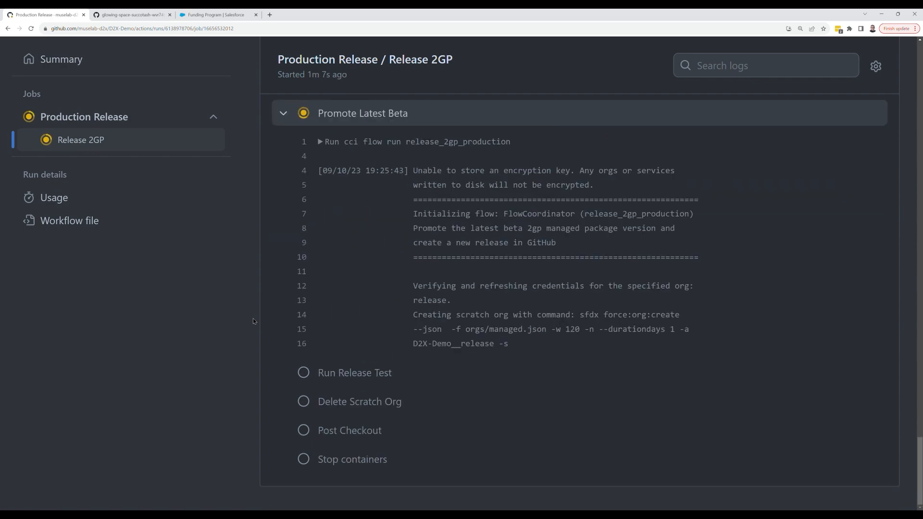
{"action": "scroll", "scroll_direction": "down", "scroll_amount": 3}
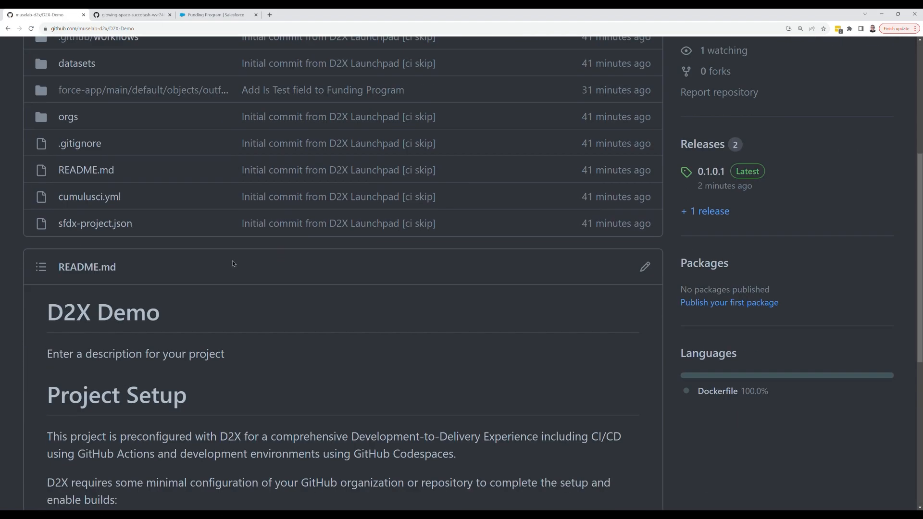
Verify the three passing README badges and view the 0.1.0.1 release details
{"action": "scroll", "scroll_direction": "down", "scroll_amount": 3}
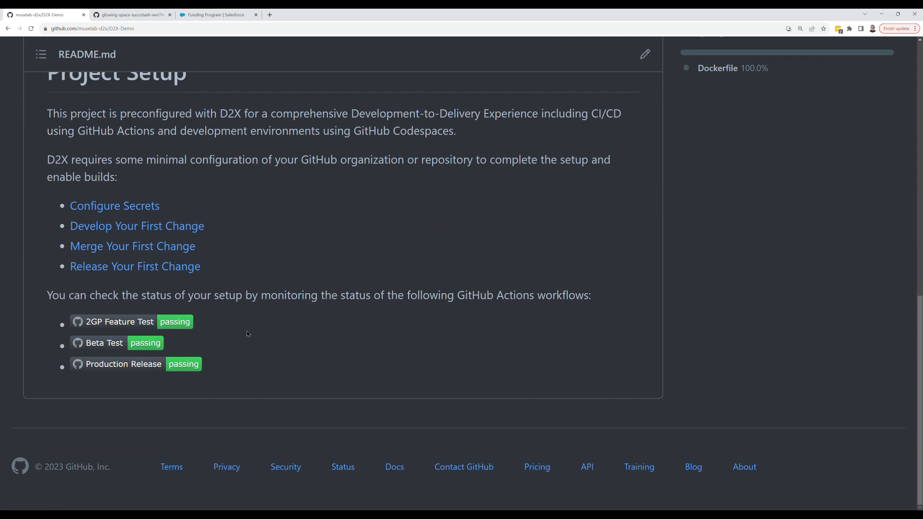
{"action": "mouse_move", "coordinate": [271, 302]}
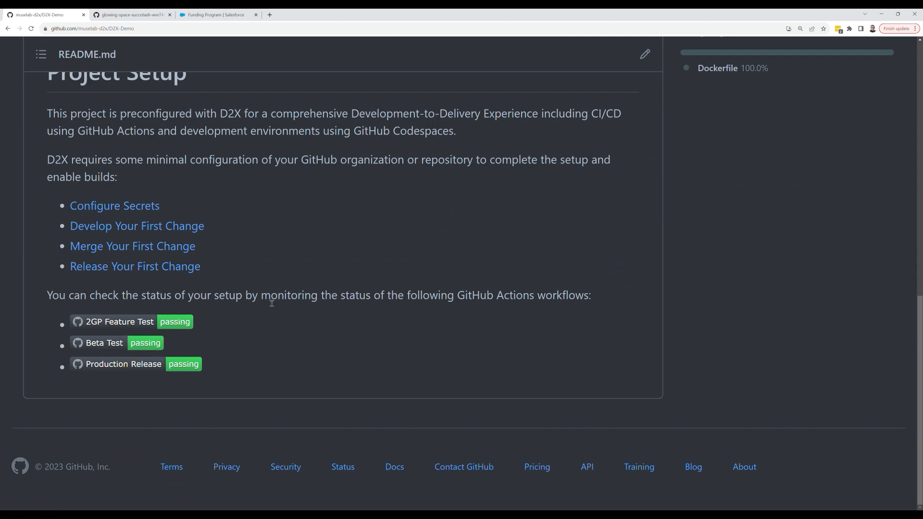
{"action": "mouse_move", "coordinate": [890, 68]}
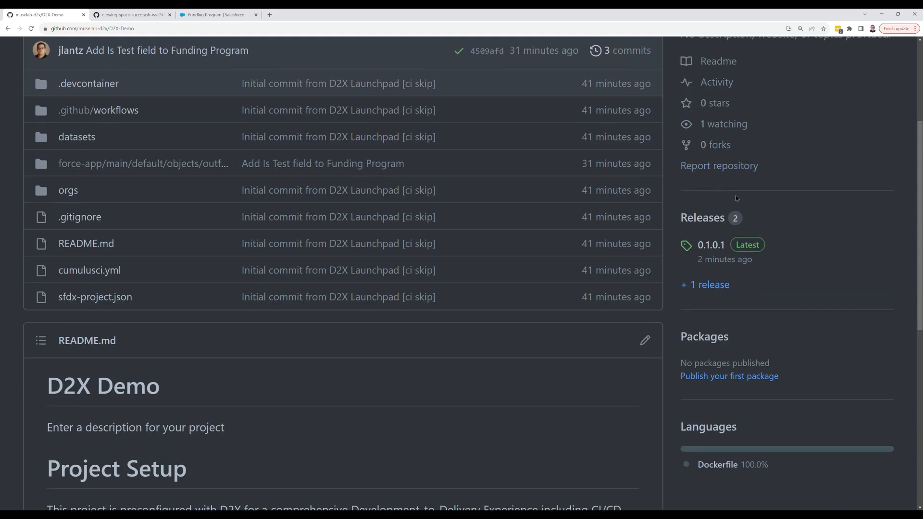
{"action": "left_click", "coordinate": [711, 245]}
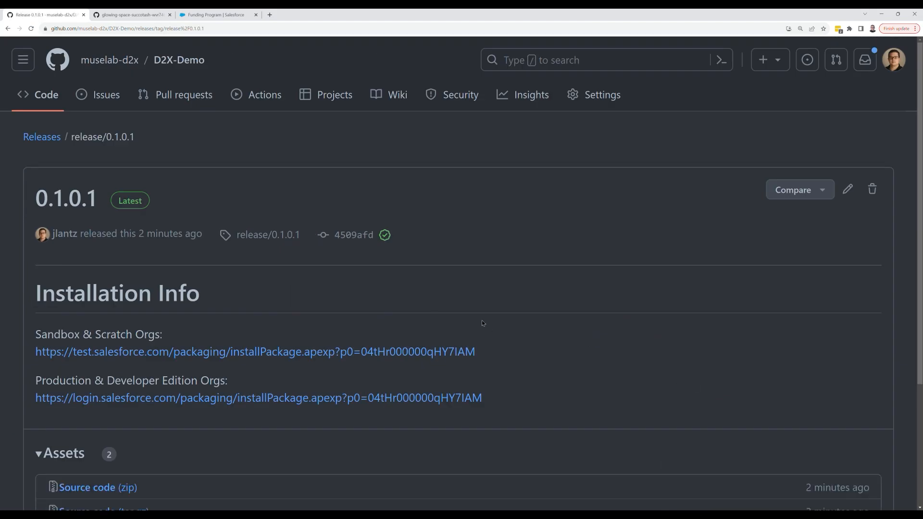
{"action": "scroll", "scroll_direction": "down", "scroll_amount": 3}
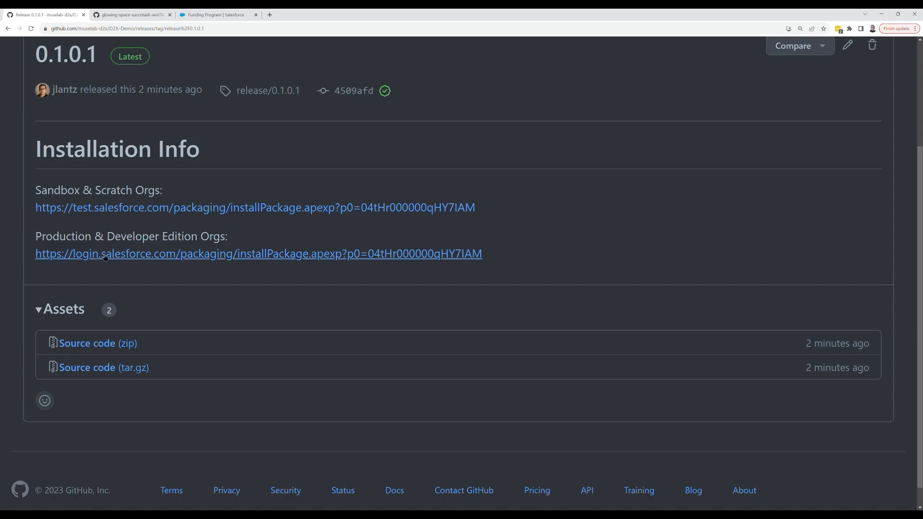